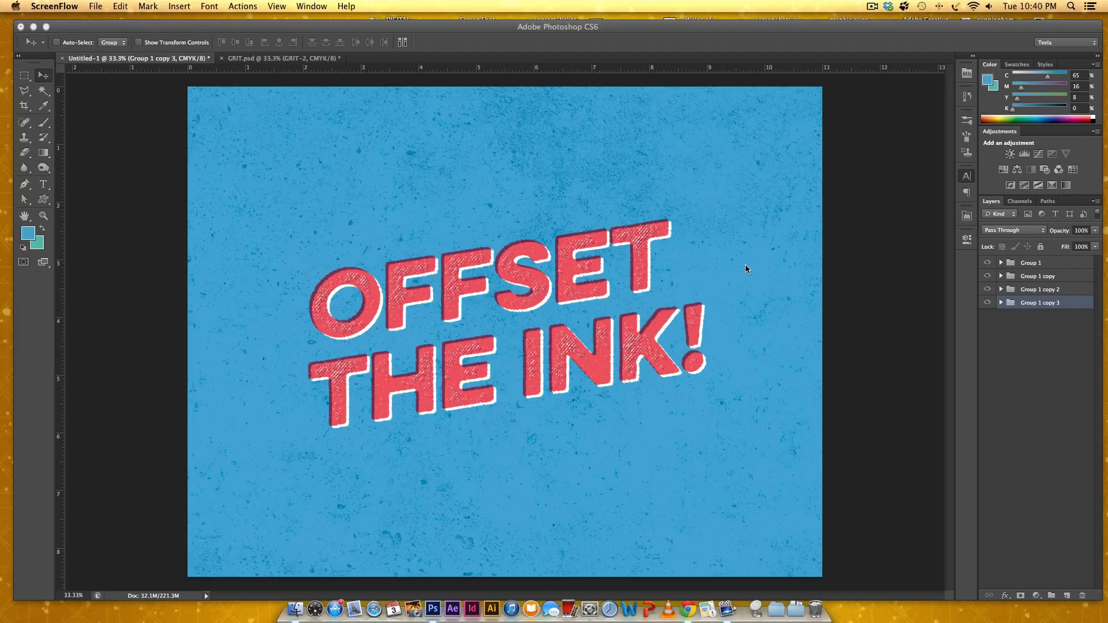
{"action": "mouse_move", "coordinate": [547, 210]}
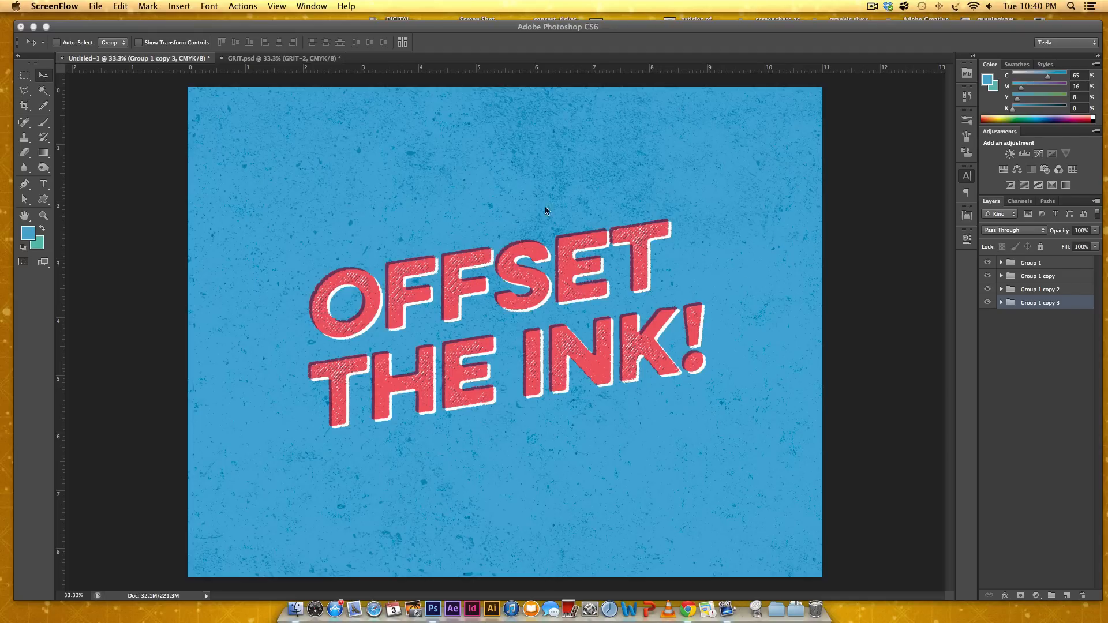
{"action": "mouse_move", "coordinate": [808, 242]}
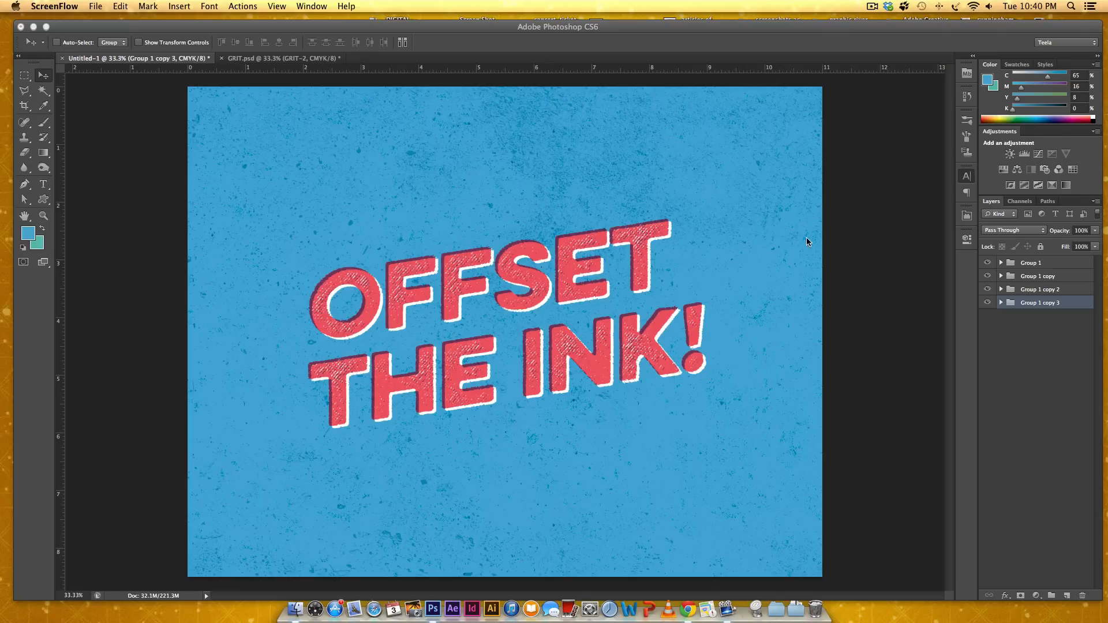
{"action": "mouse_move", "coordinate": [553, 100]}
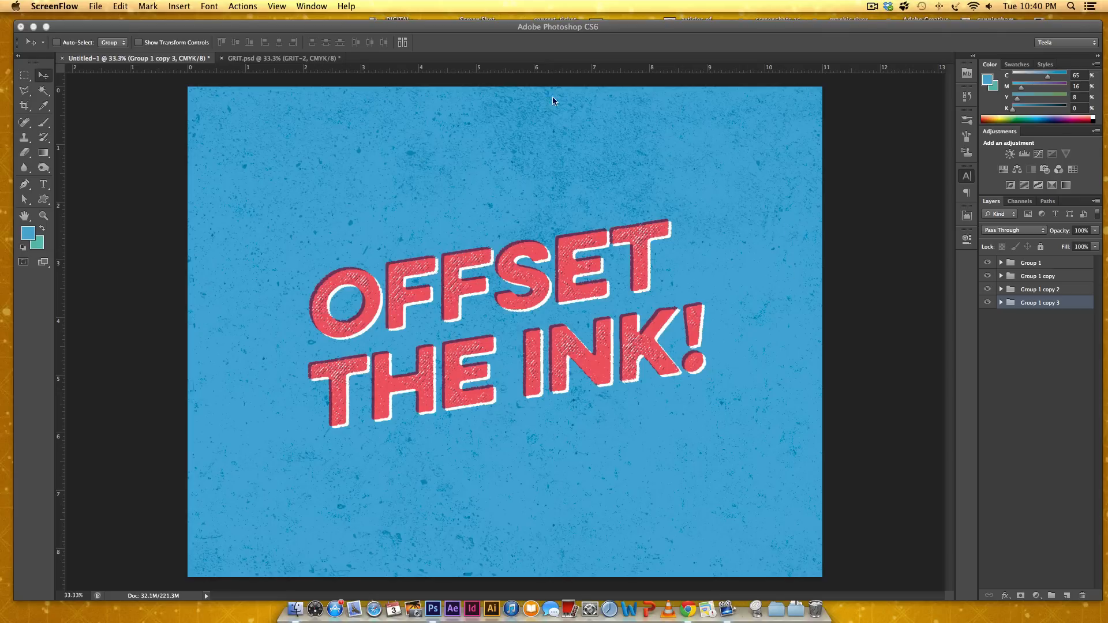
{"action": "mouse_move", "coordinate": [414, 377]}
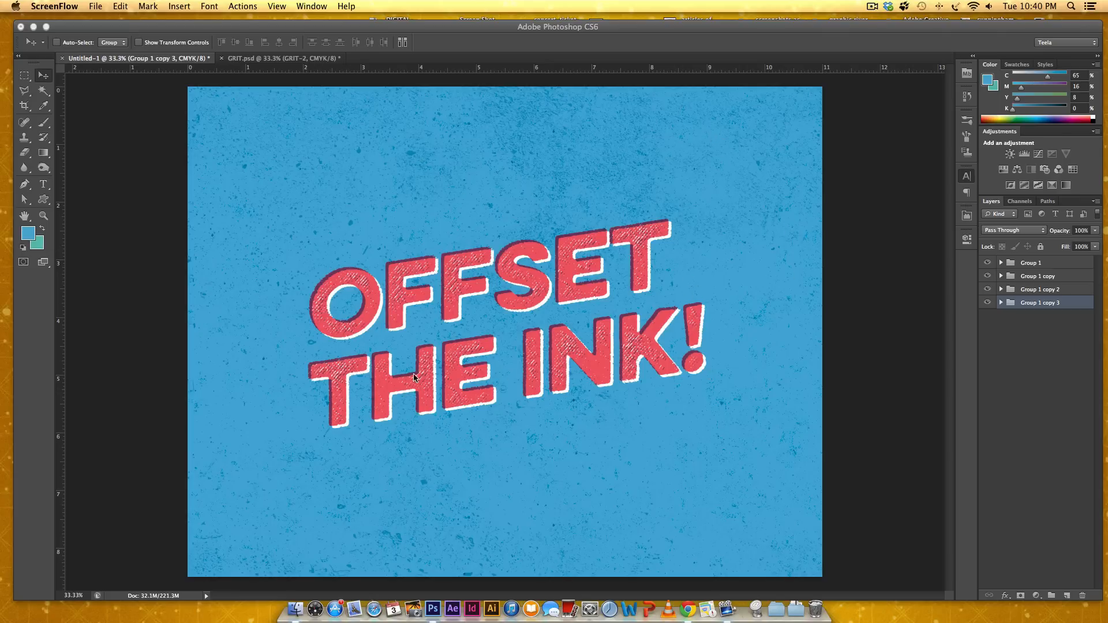
{"action": "mouse_move", "coordinate": [486, 260]}
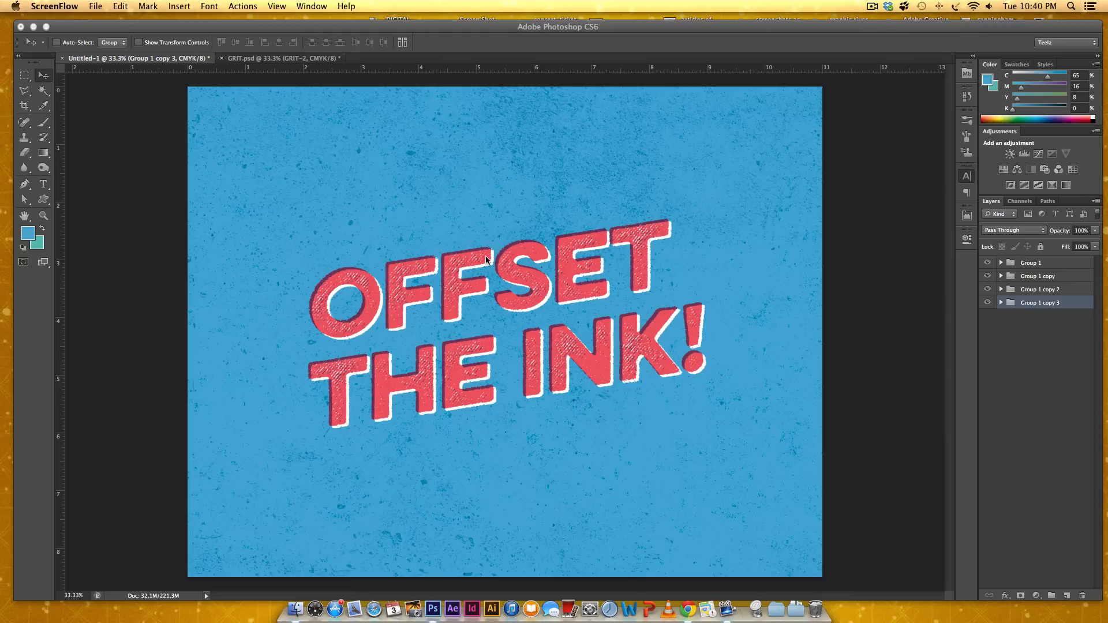
{"action": "mouse_move", "coordinate": [613, 178]}
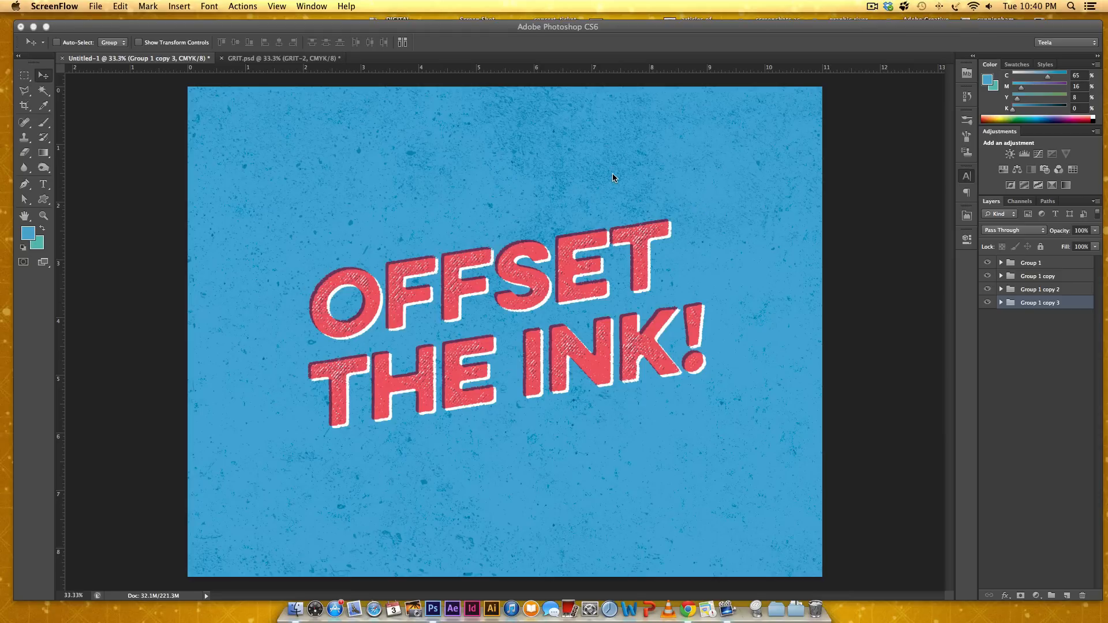
{"action": "mouse_move", "coordinate": [623, 175]}
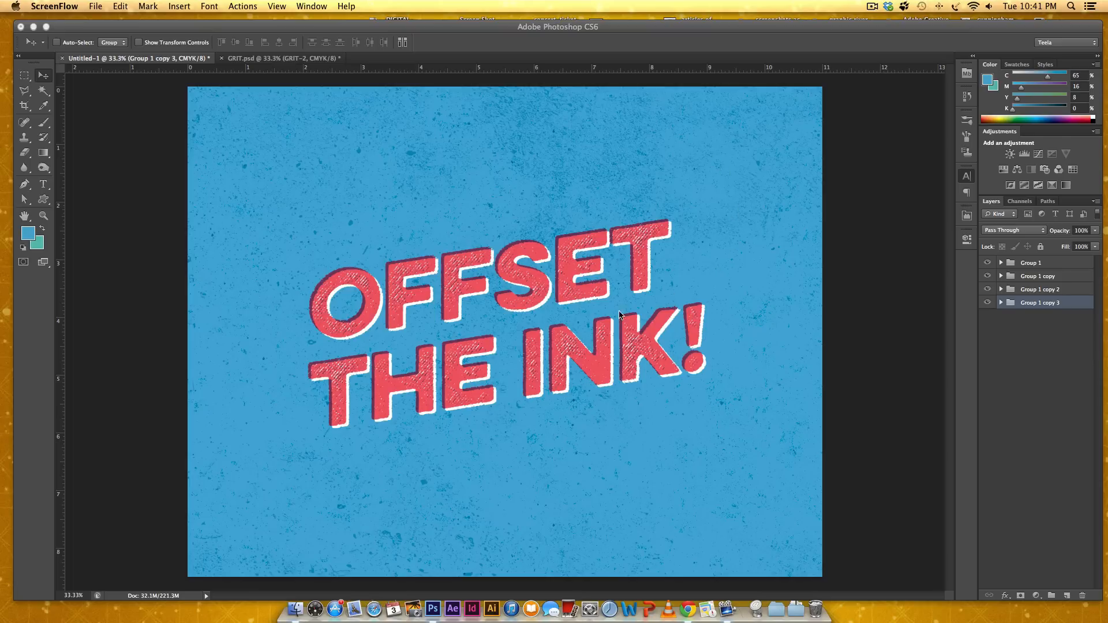
- Toggle the colour-variant groups until the orange-on-green 'Offset the Ink!' version shows
{"action": "left_click", "coordinate": [989, 262]}
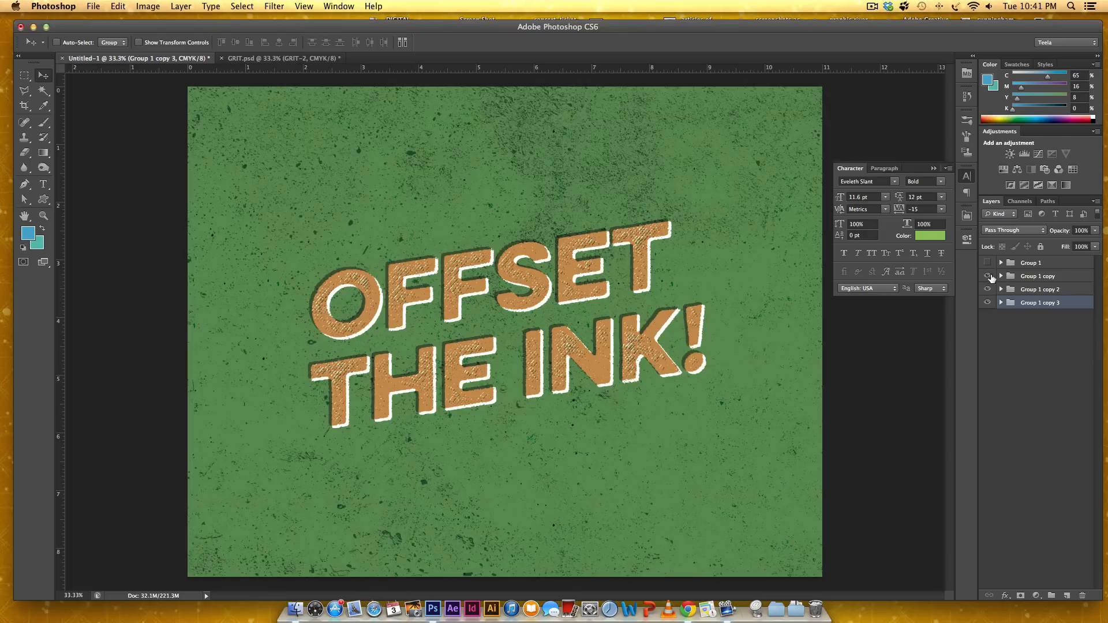
{"action": "left_click", "coordinate": [990, 276]}
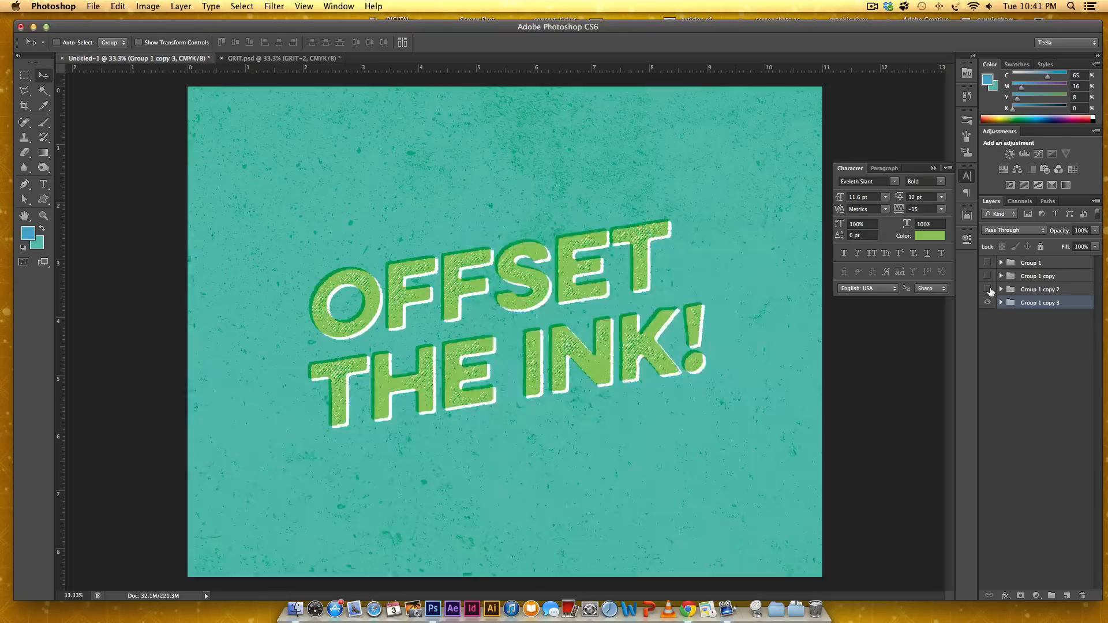
{"action": "left_click", "coordinate": [989, 262]}
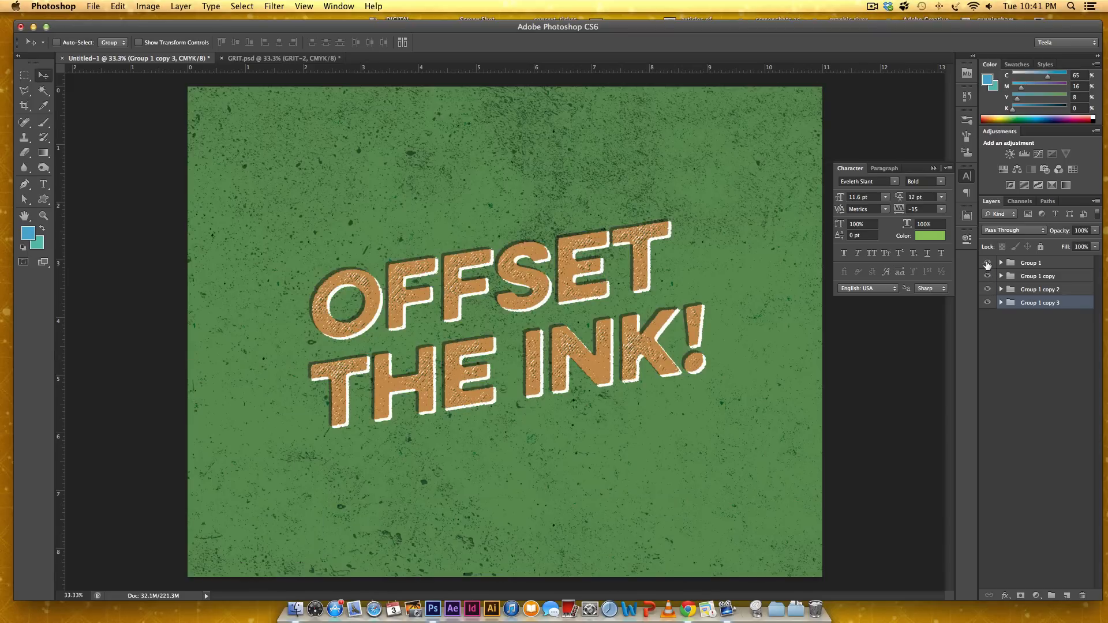
- Create a new 10 × 6.5 inch, 300 ppi CMYK document via File > New
{"action": "left_click", "coordinate": [92, 7]}
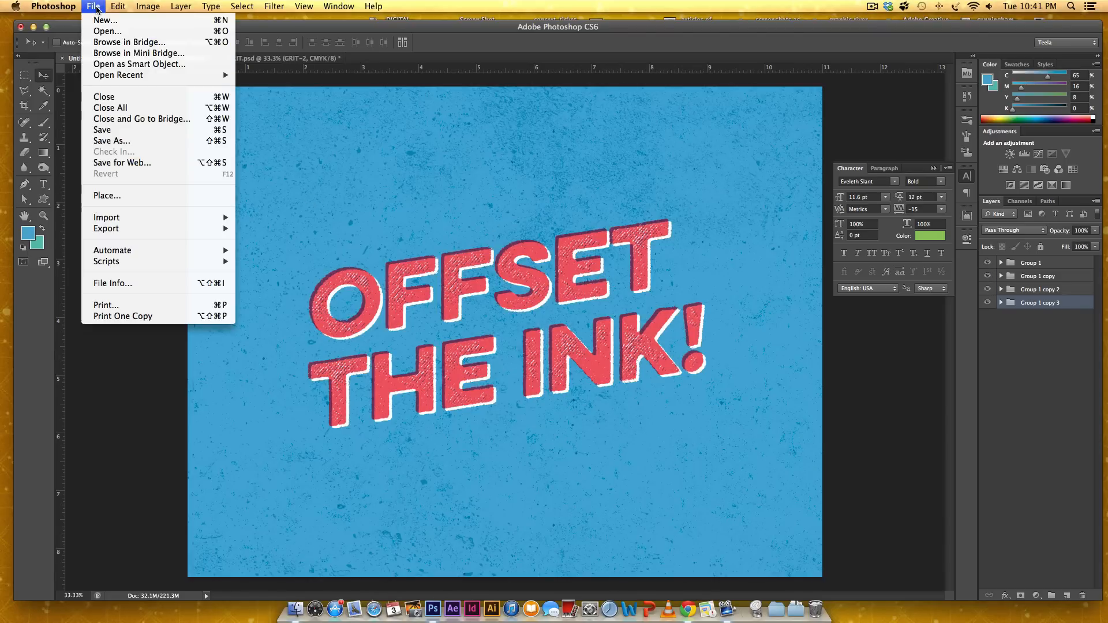
{"action": "left_click", "coordinate": [105, 20]}
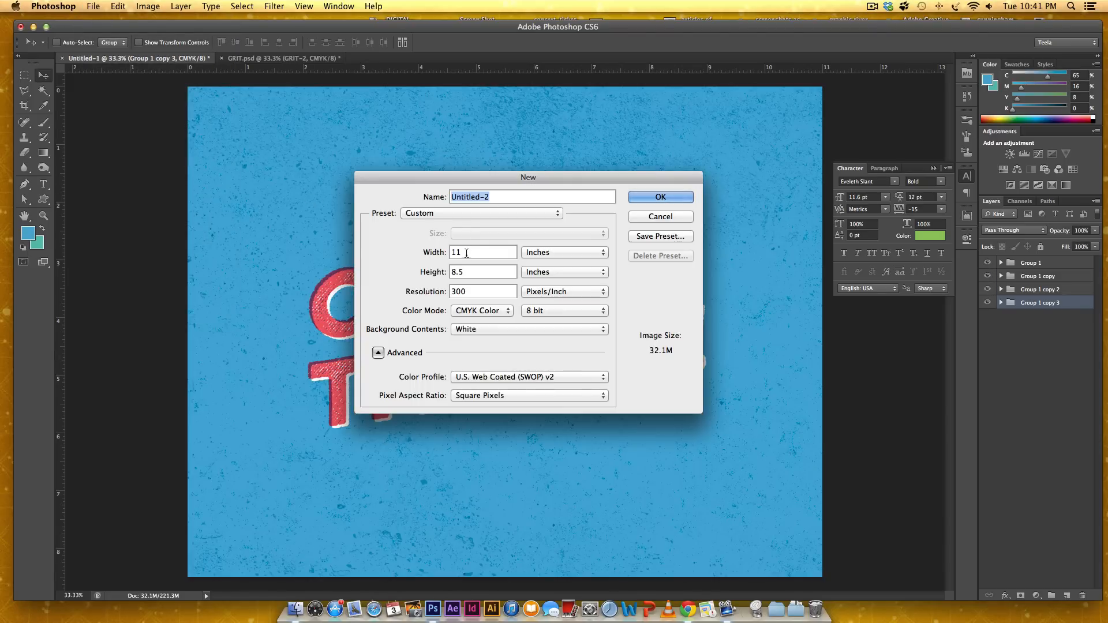
{"action": "type", "text": "10"}
{"action": "left_click", "coordinate": [482, 273]}
{"action": "type", "text": "6.5"}
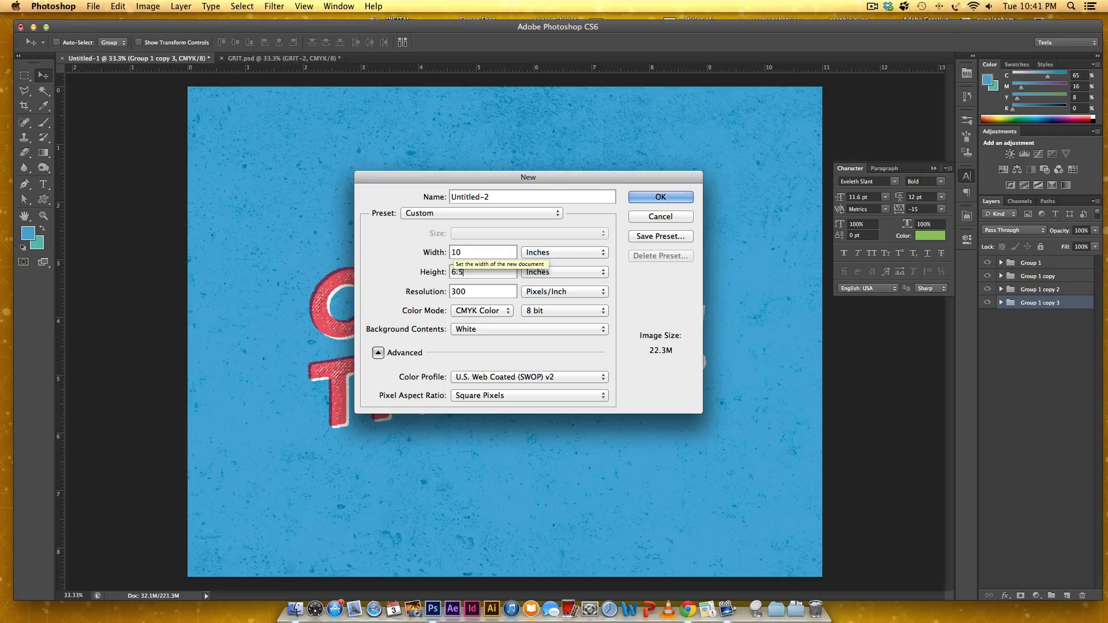
{"action": "mouse_move", "coordinate": [513, 287]}
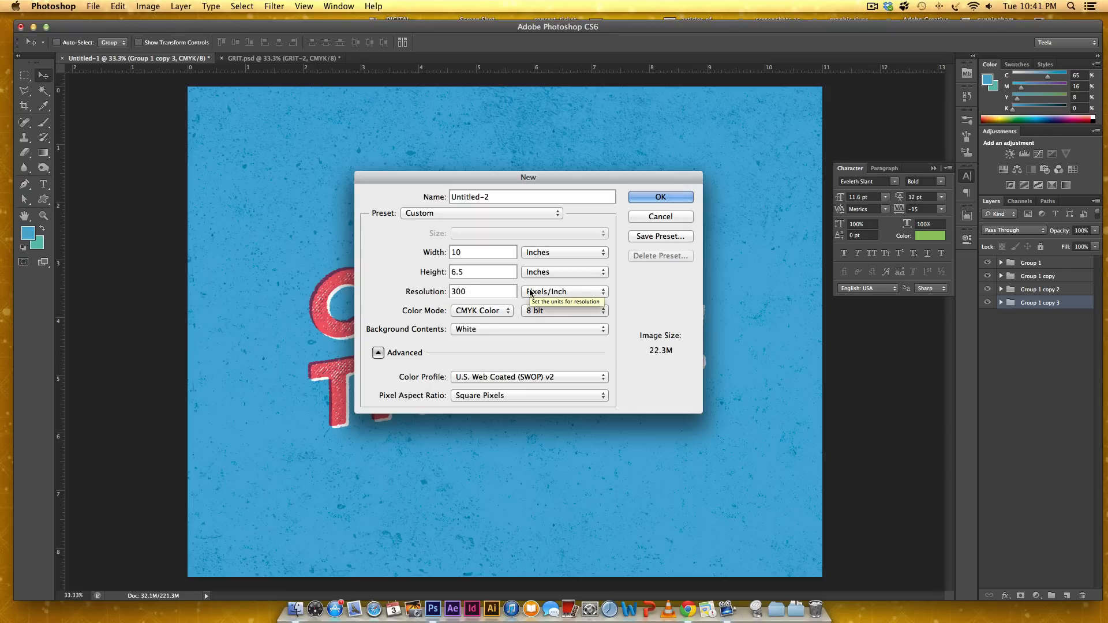
{"action": "mouse_move", "coordinate": [464, 323]}
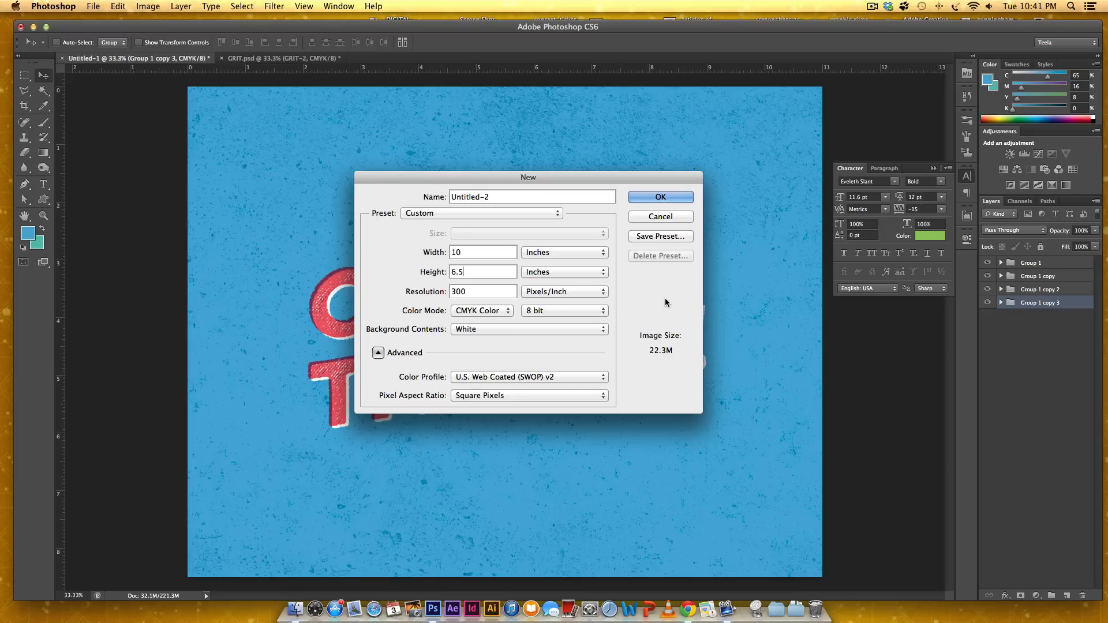
{"action": "left_click", "coordinate": [660, 196]}
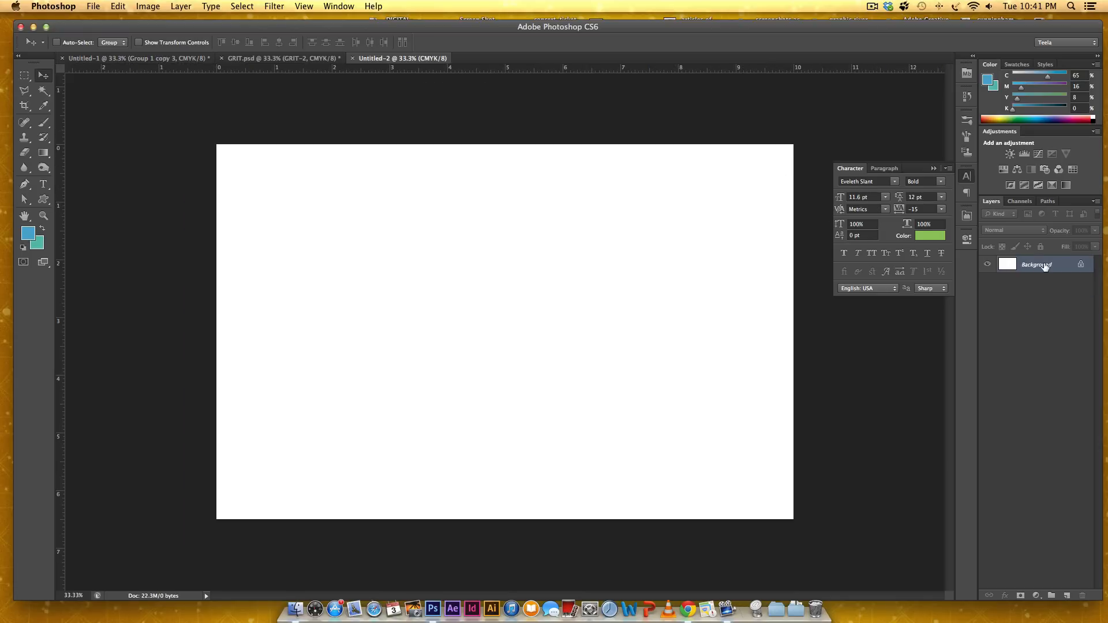
- Convert the locked Background into an editable Layer 0
{"action": "double_click", "coordinate": [1036, 263]}
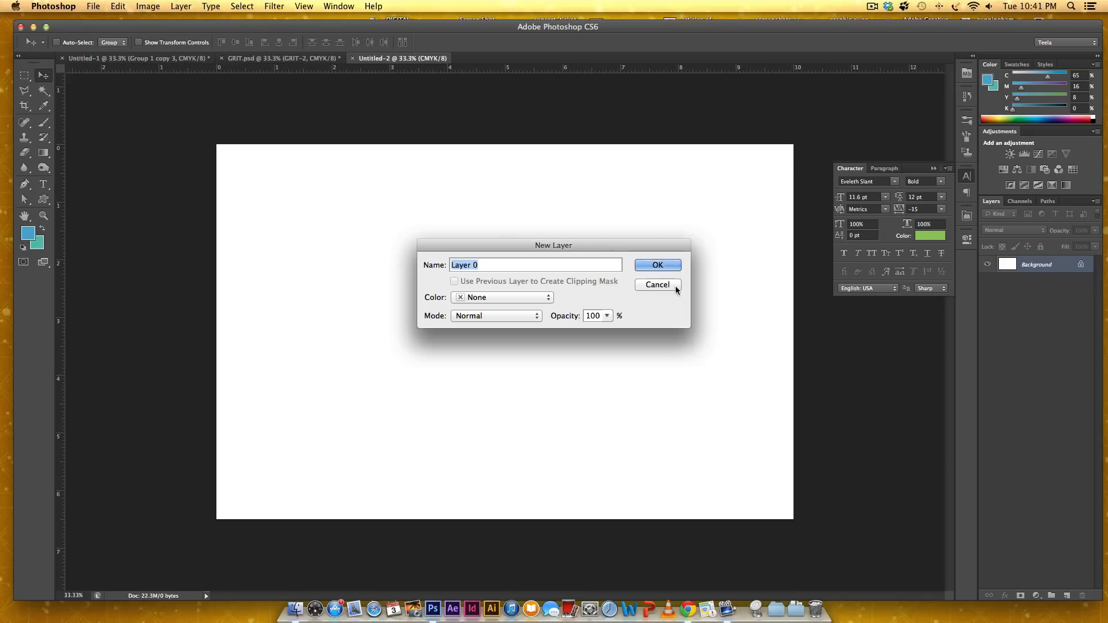
{"action": "left_click", "coordinate": [657, 266]}
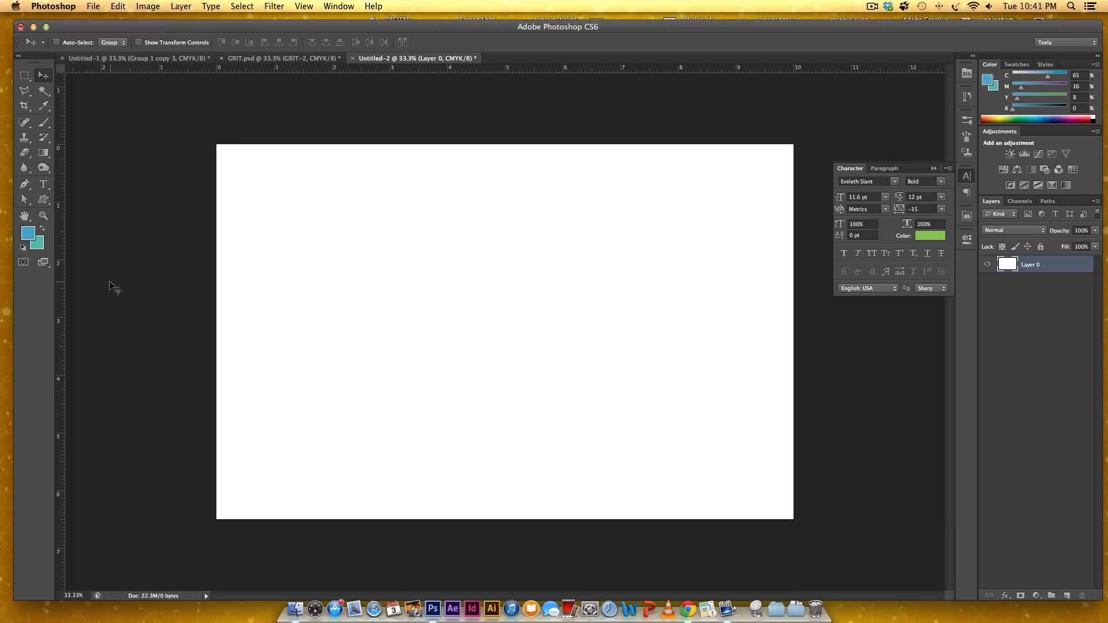
- Choose a light blue background colour in the Color Picker by editing its CMYK values
{"action": "left_click", "coordinate": [34, 247]}
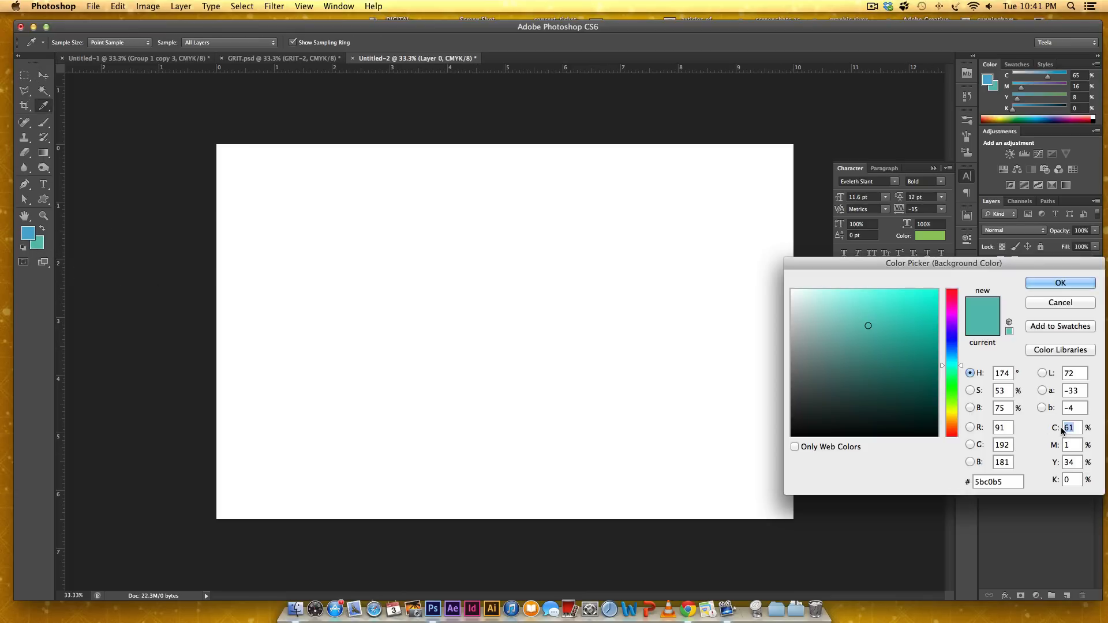
{"action": "left_click", "coordinate": [880, 327]}
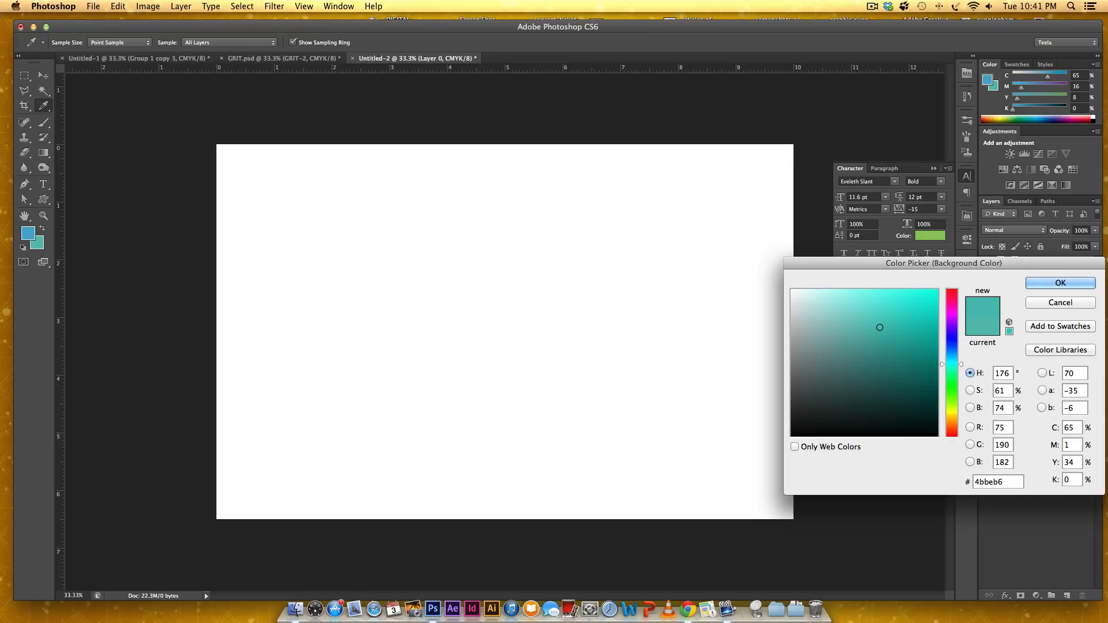
{"action": "left_click", "coordinate": [861, 337]}
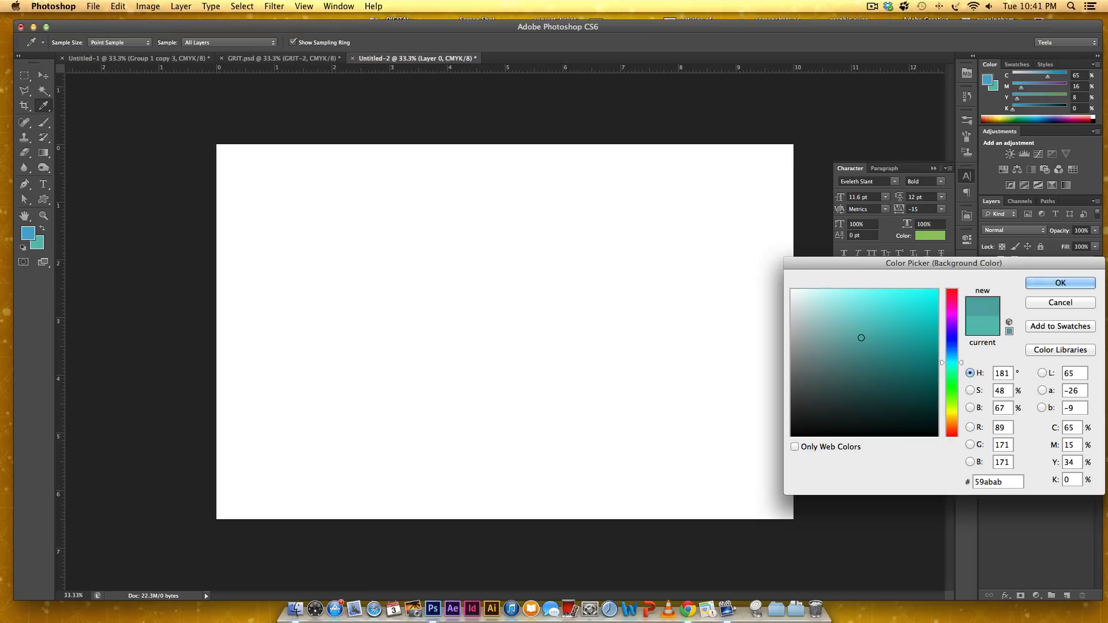
{"action": "triple_click", "coordinate": [1069, 462]}
{"action": "type", "text": "10"}
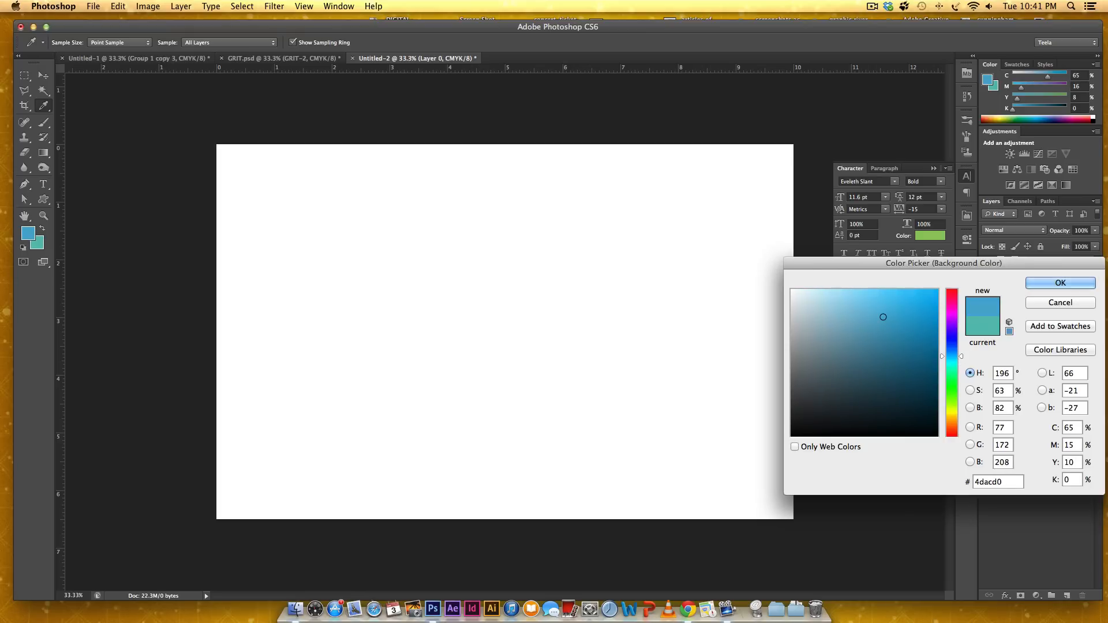
{"action": "left_click", "coordinate": [1060, 283]}
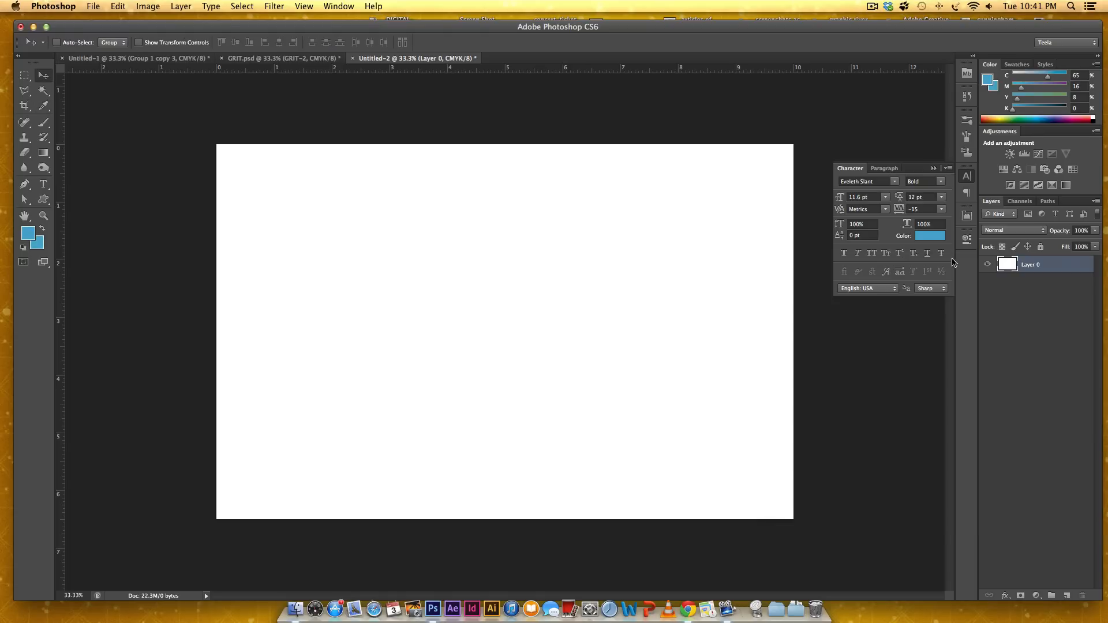
{"action": "mouse_move", "coordinate": [747, 224]}
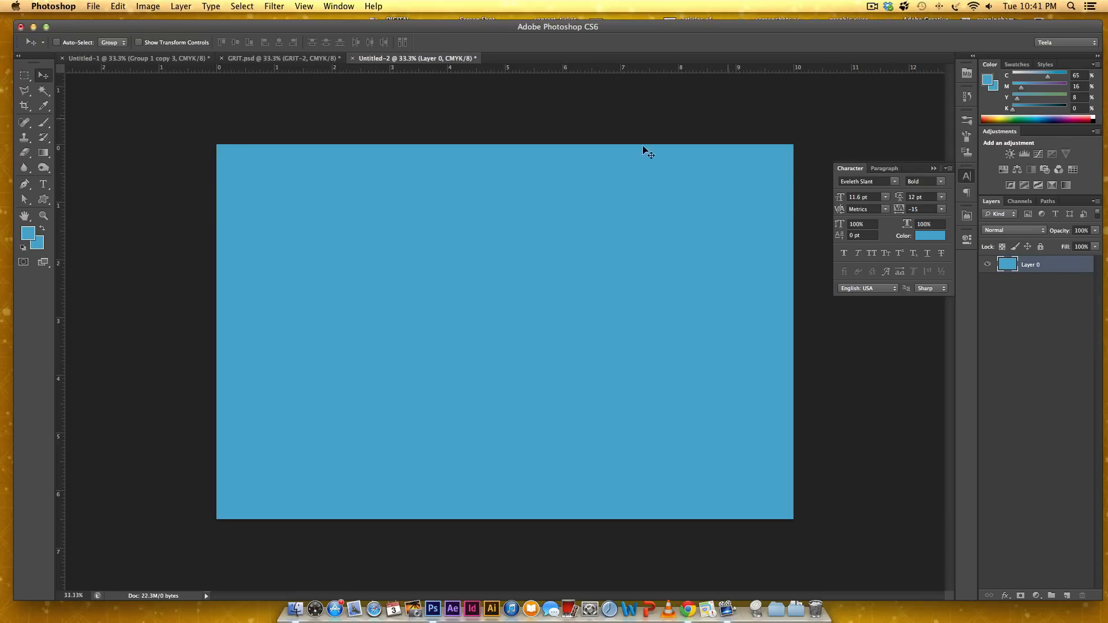
{"action": "mouse_move", "coordinate": [30, 251]}
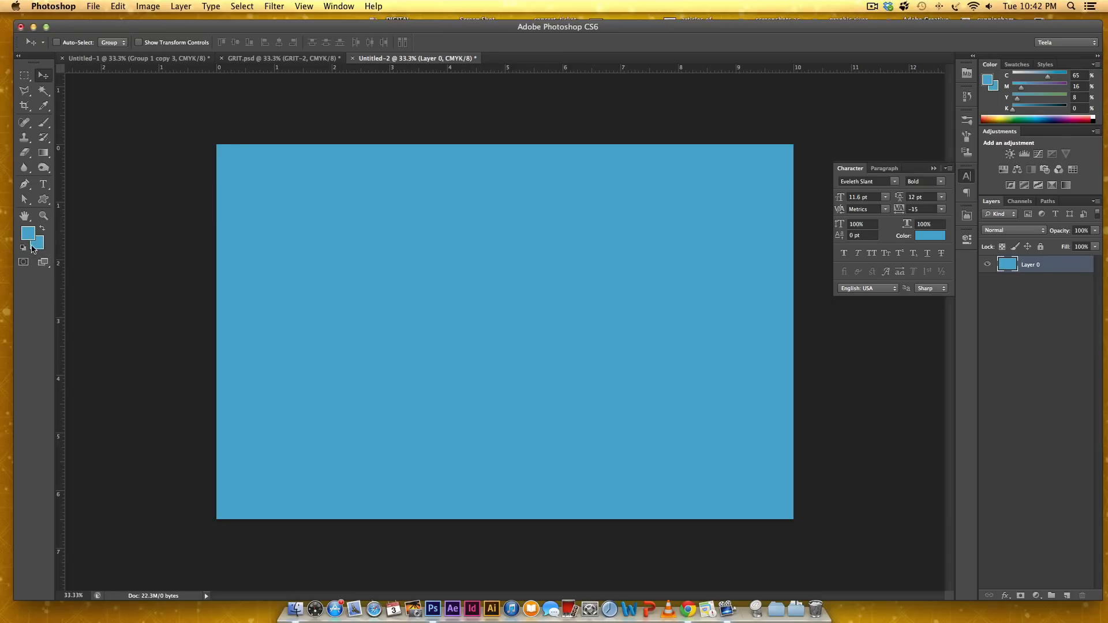
{"action": "mouse_move", "coordinate": [573, 139]}
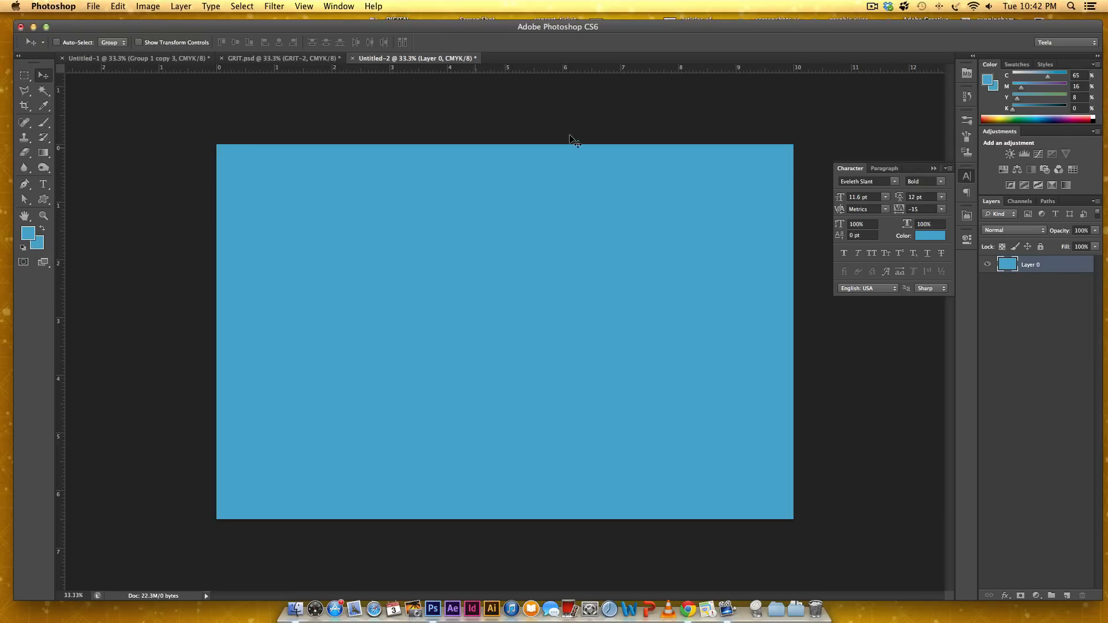
{"action": "mouse_move", "coordinate": [472, 238]}
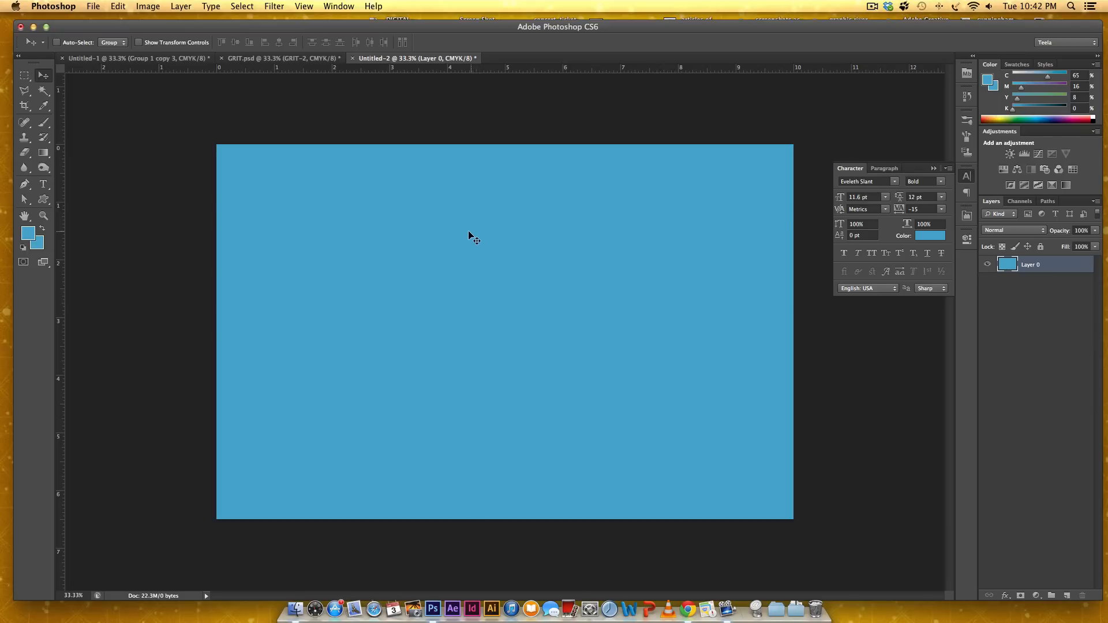
{"action": "mouse_move", "coordinate": [470, 238]}
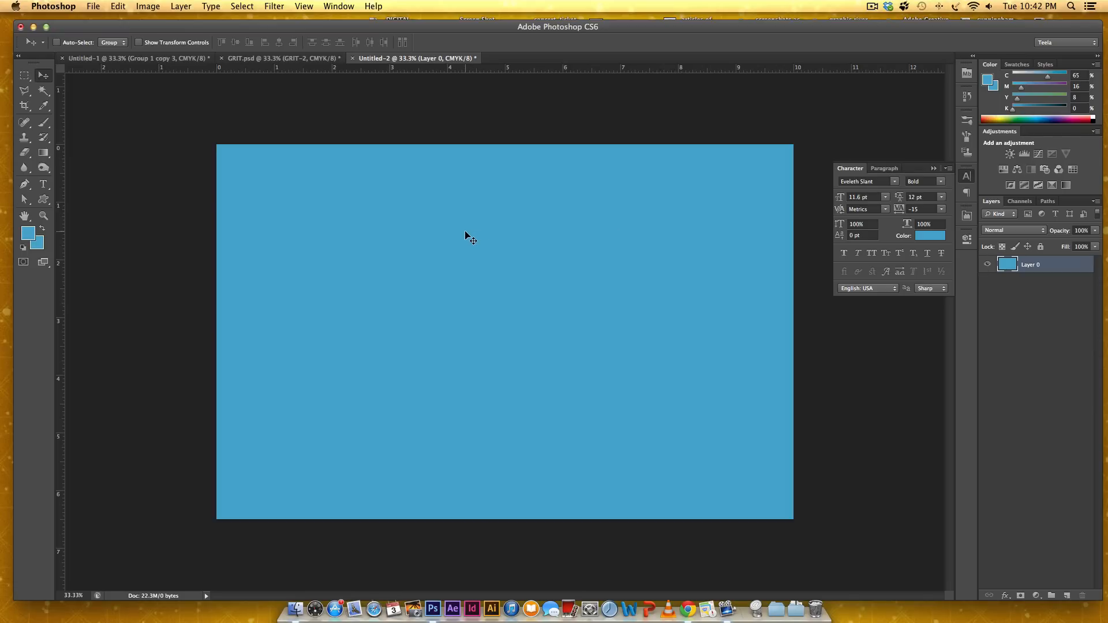
- Type 'OFFSET THE INK!' on the left of the canvas and colour it white
{"action": "left_click", "coordinate": [43, 184]}
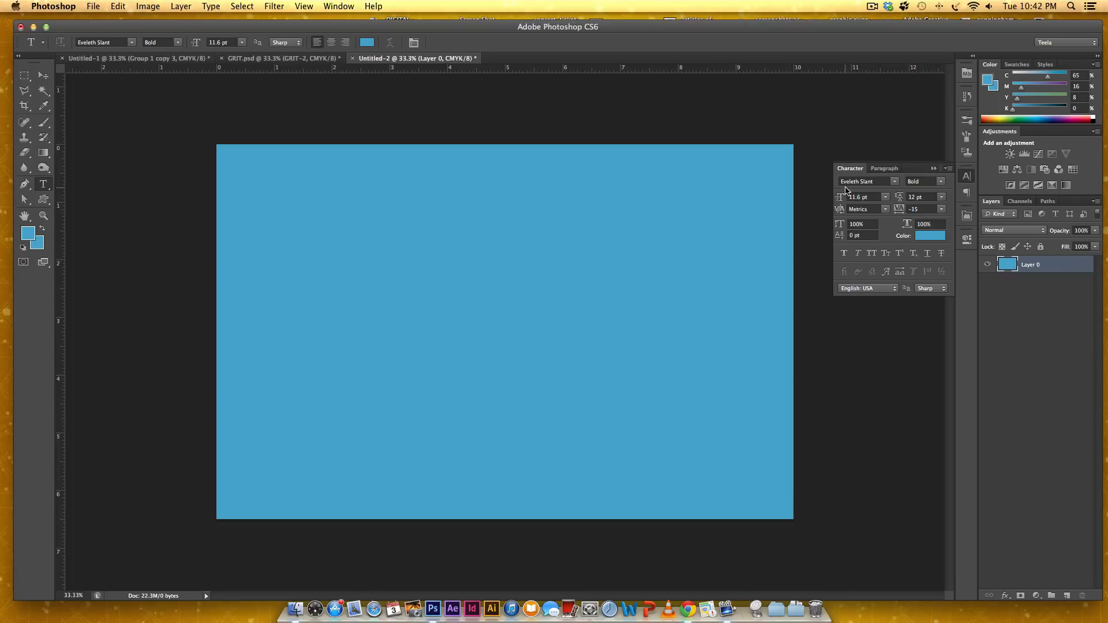
{"action": "mouse_move", "coordinate": [915, 176]}
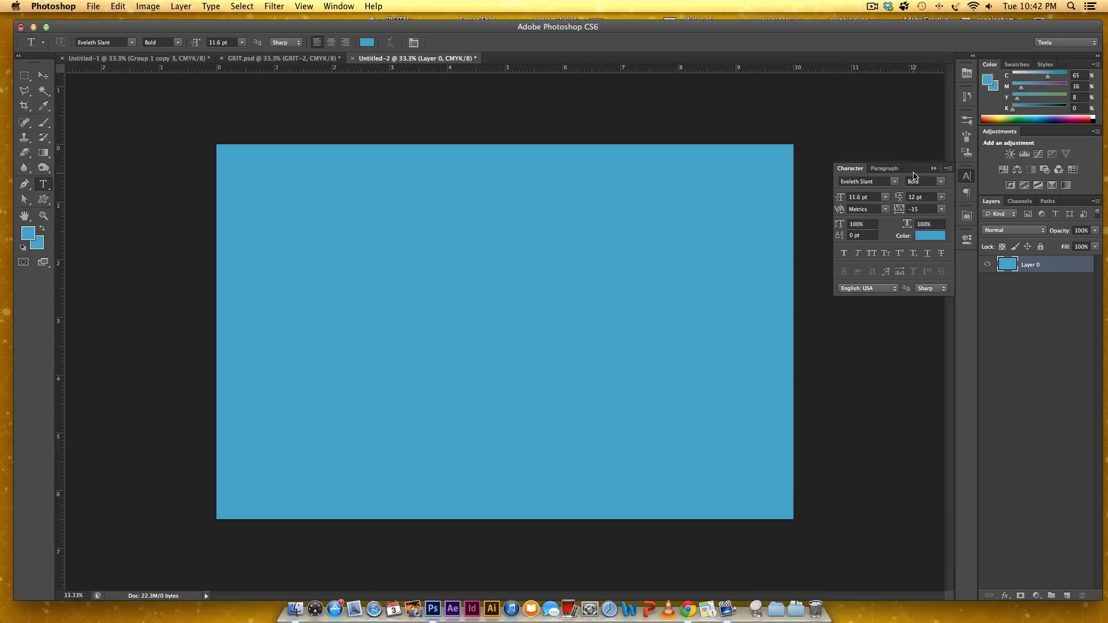
{"action": "mouse_move", "coordinate": [389, 294]}
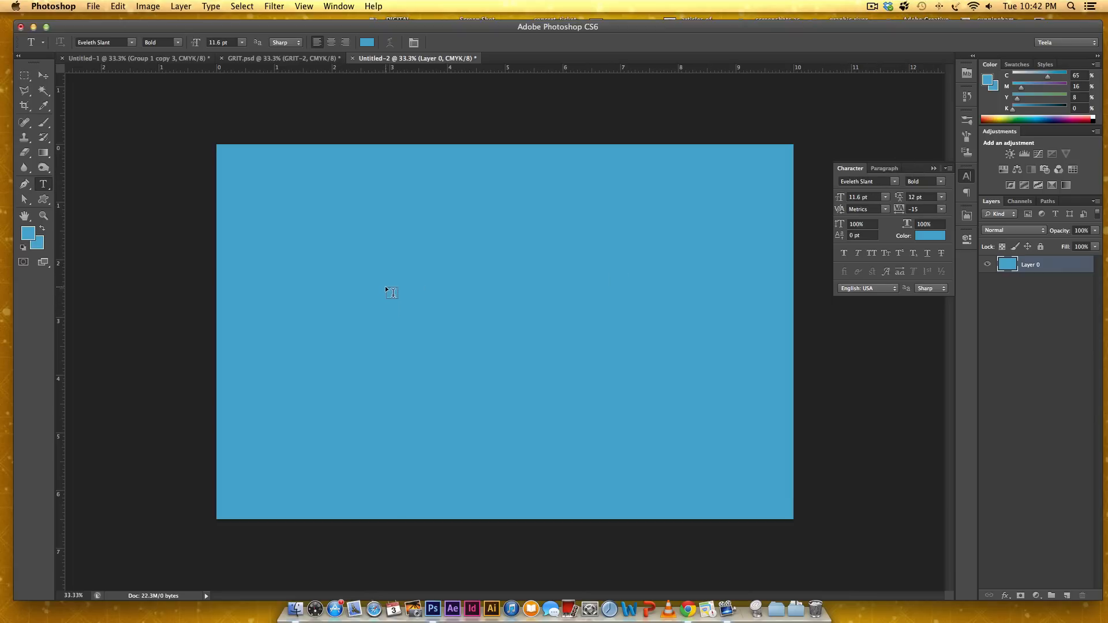
{"action": "left_click", "coordinate": [370, 285]}
{"action": "type", "text": "OFFSET THEINK!"}
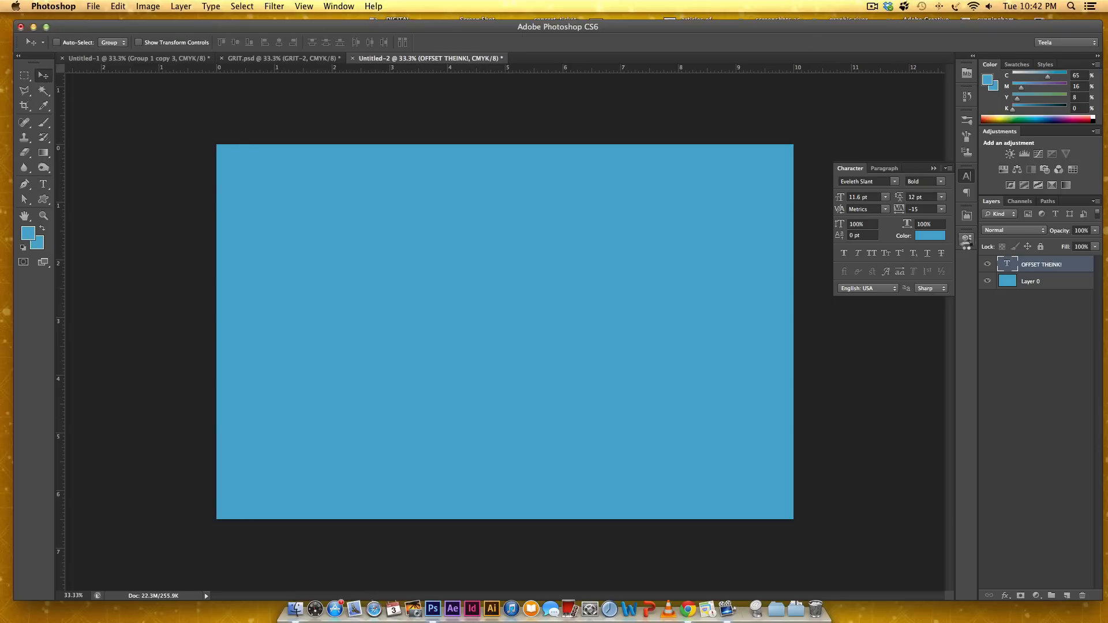
{"action": "left_click", "coordinate": [931, 235]}
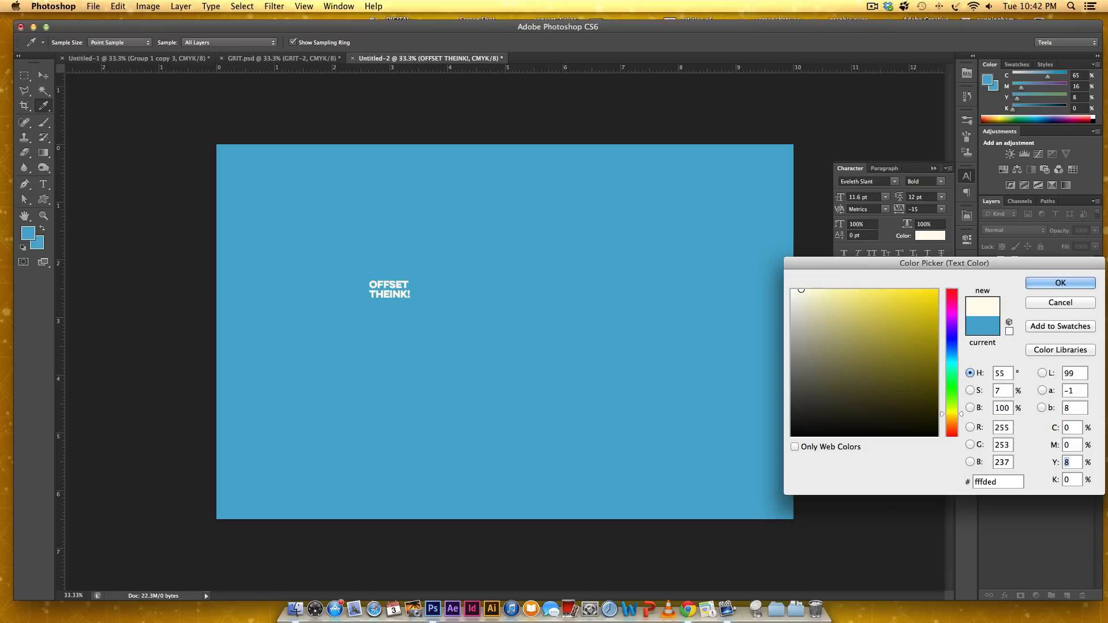
{"action": "left_click", "coordinate": [1060, 283]}
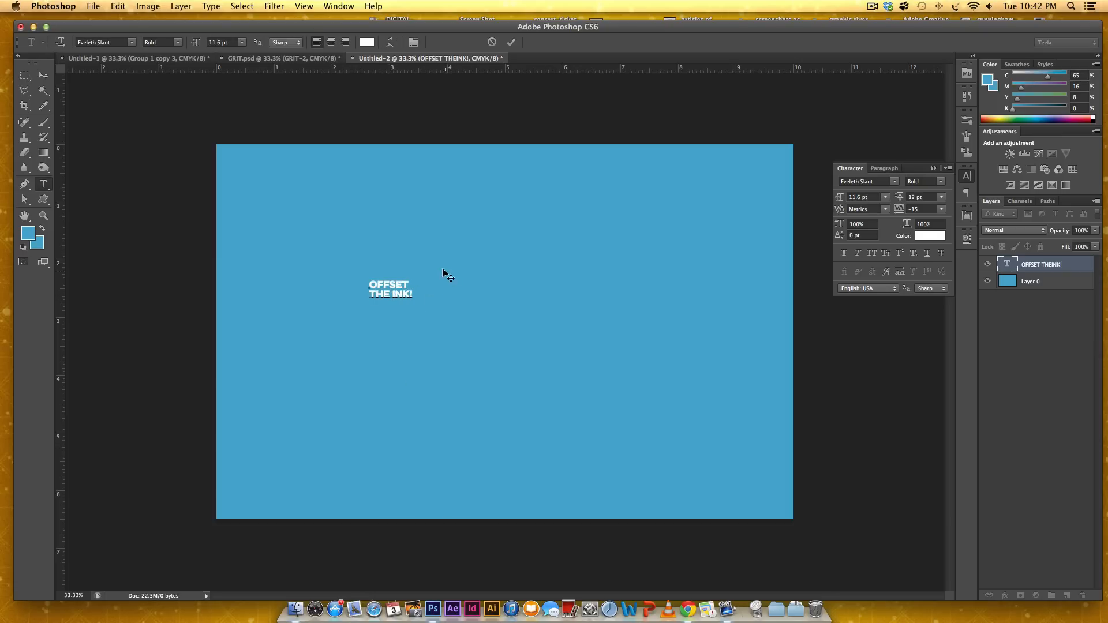
- Scale the text up across the canvas and skew it upward to the right
{"action": "left_click", "coordinate": [23, 75]}
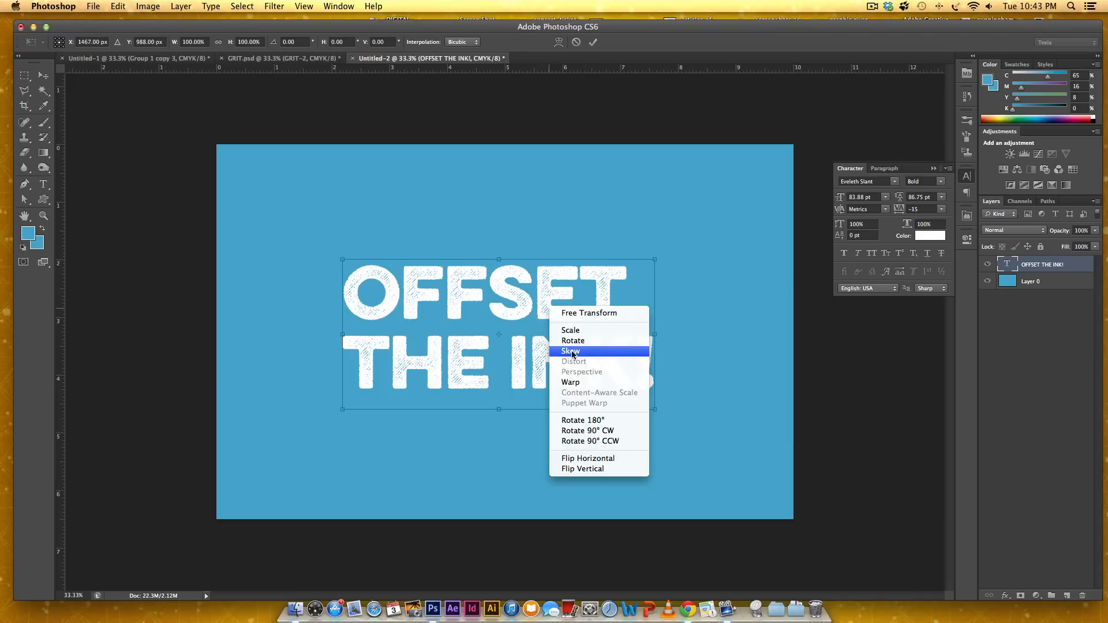
{"action": "left_click", "coordinate": [570, 351]}
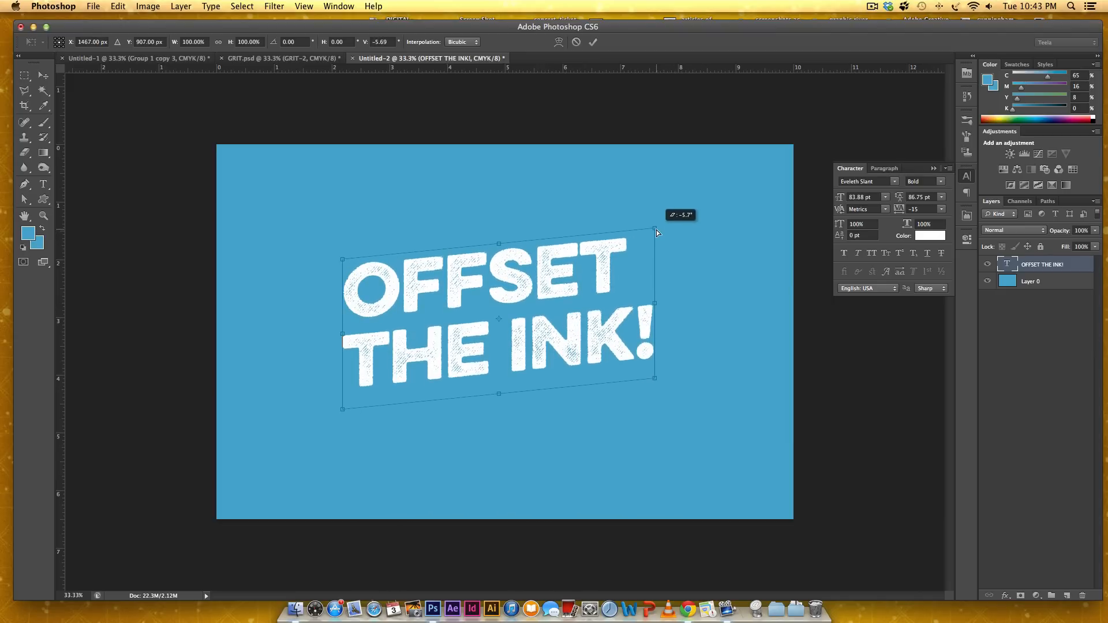
{"action": "left_click", "coordinate": [593, 41]}
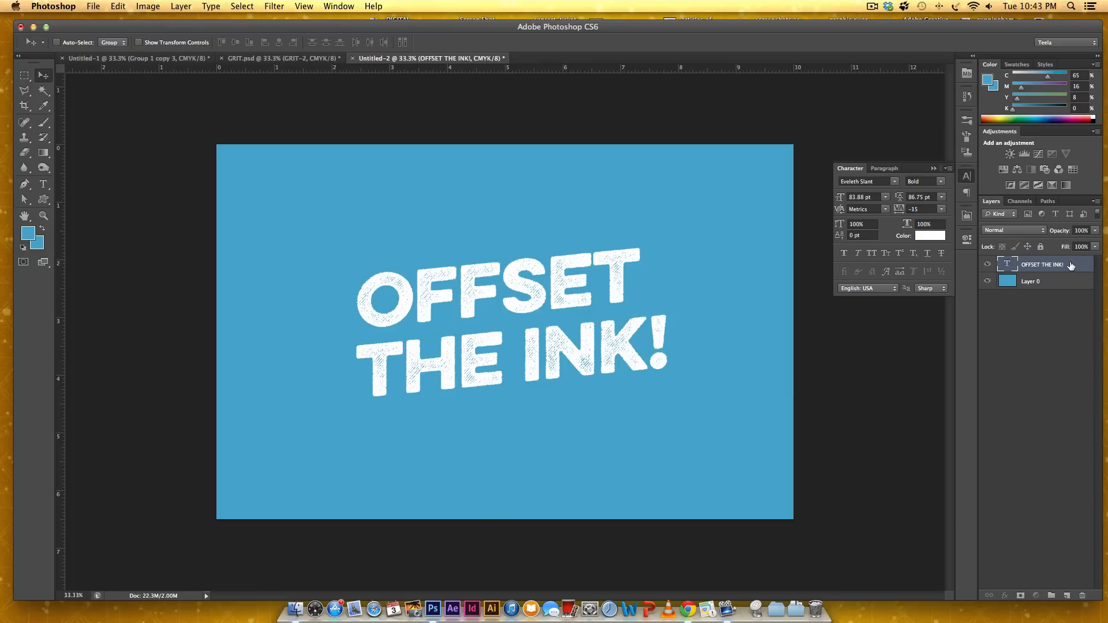
- Duplicate the slanted text layer and select the top copy for recolouring
{"action": "double_click", "coordinate": [1042, 264]}
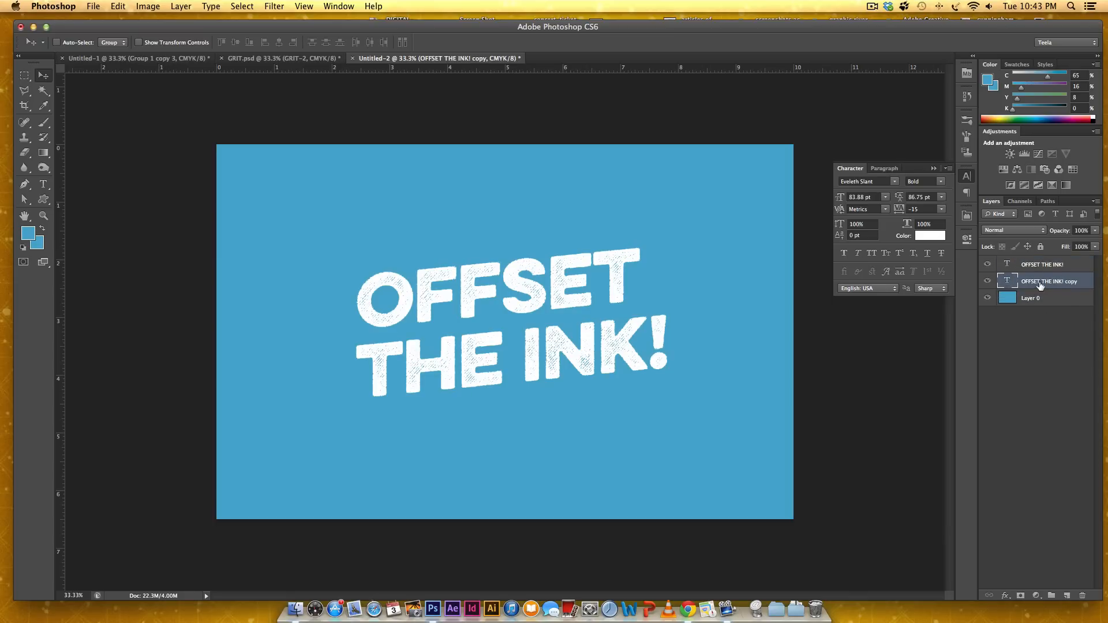
{"action": "mouse_move", "coordinate": [1034, 280]}
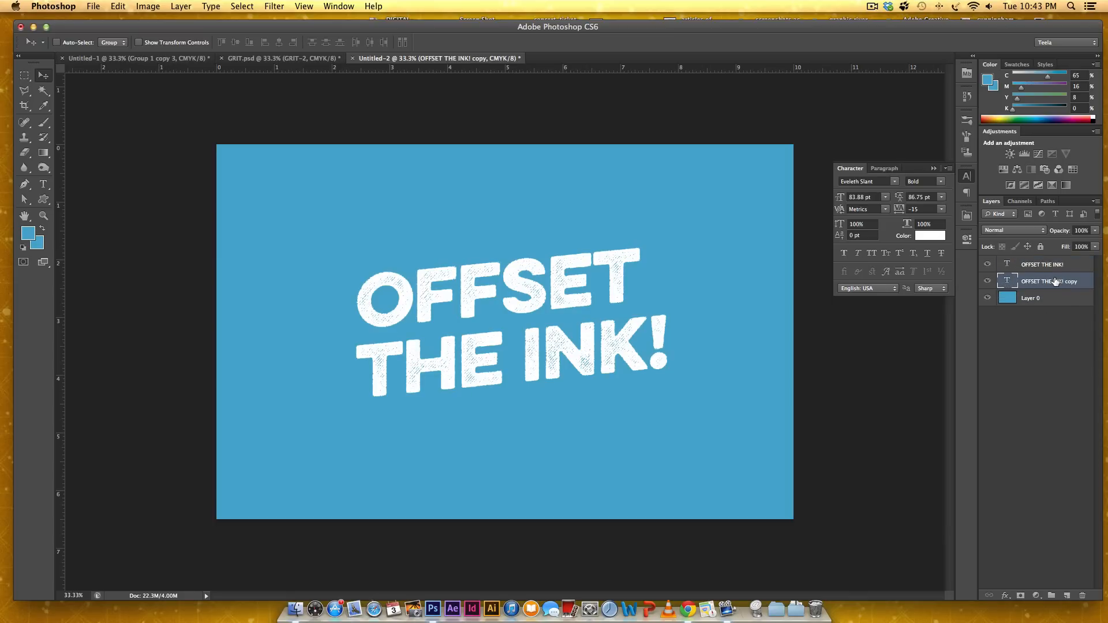
{"action": "left_click", "coordinate": [1042, 264]}
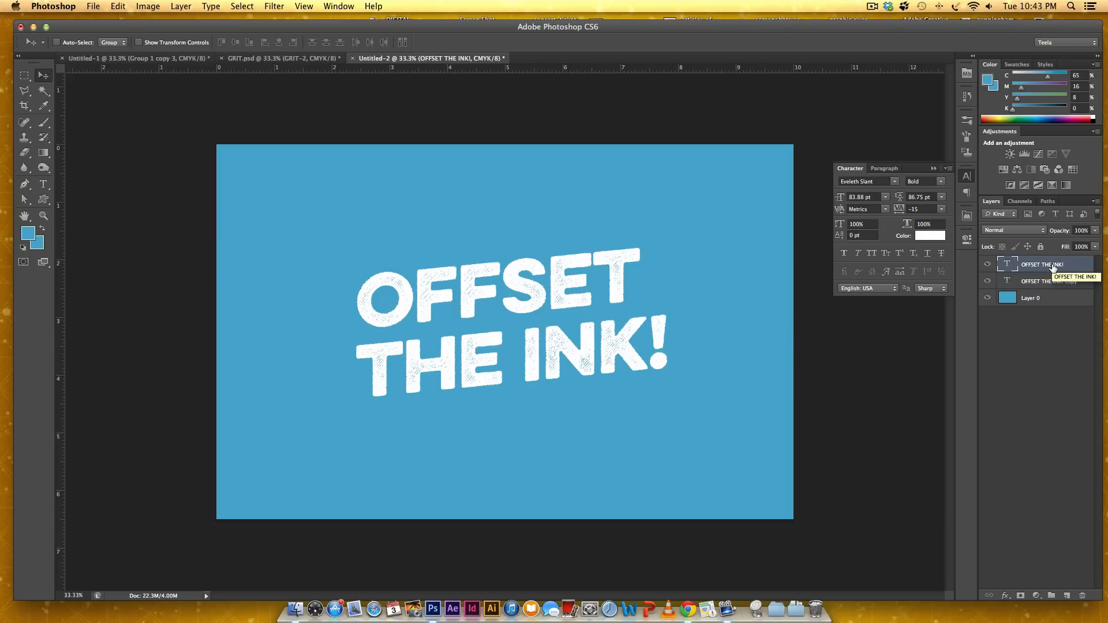
{"action": "left_click", "coordinate": [932, 236]}
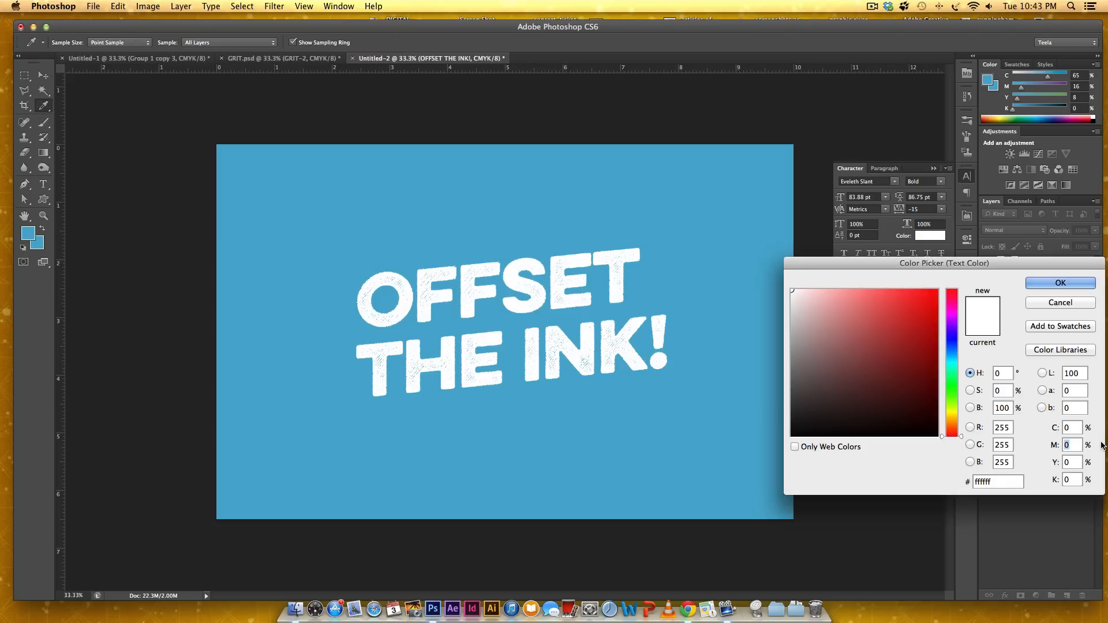
- Set the top text layer's colour to pinkish red C0 M80 Y50 K0
{"action": "left_click", "coordinate": [882, 298]}
{"action": "type", "text": "50"}
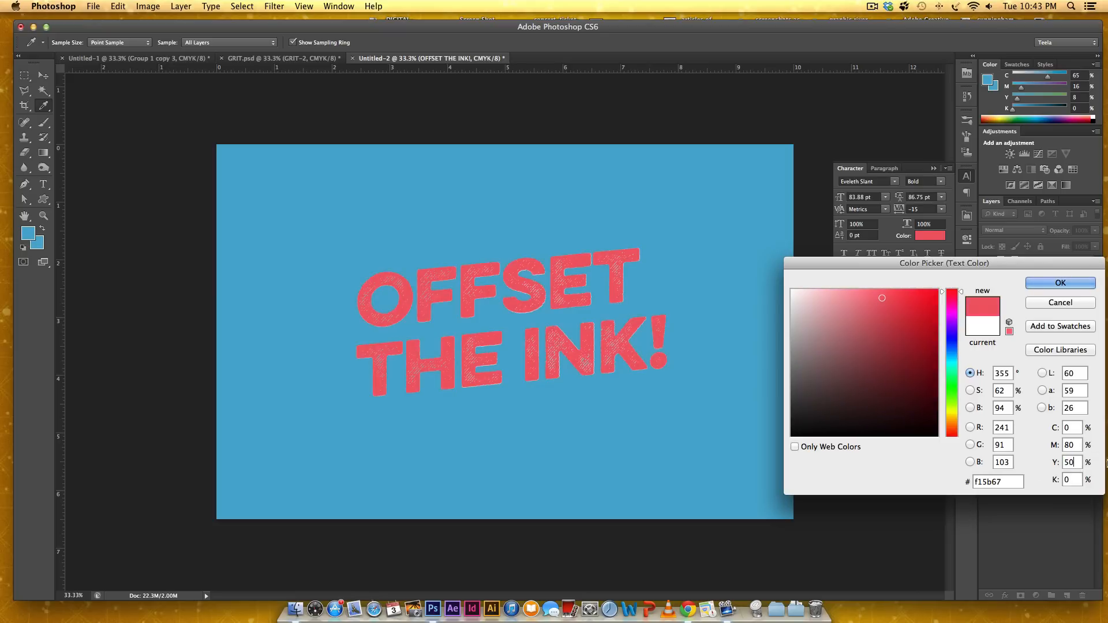
{"action": "left_click", "coordinate": [1060, 283]}
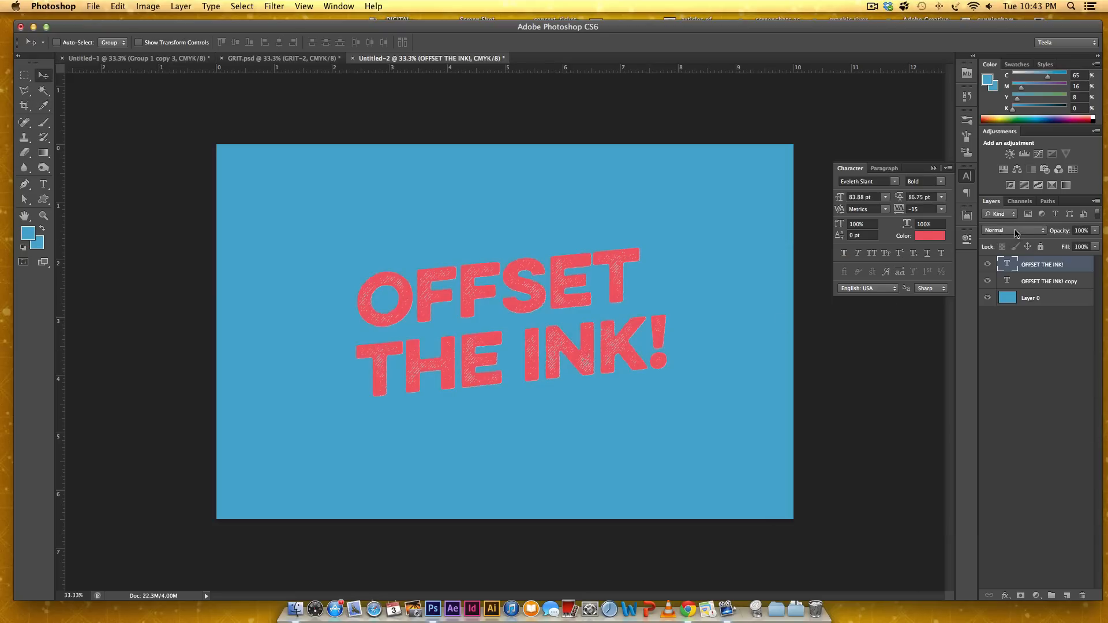
- Set the red text layer's blend mode to Linear Burn
{"action": "left_click", "coordinate": [1013, 229]}
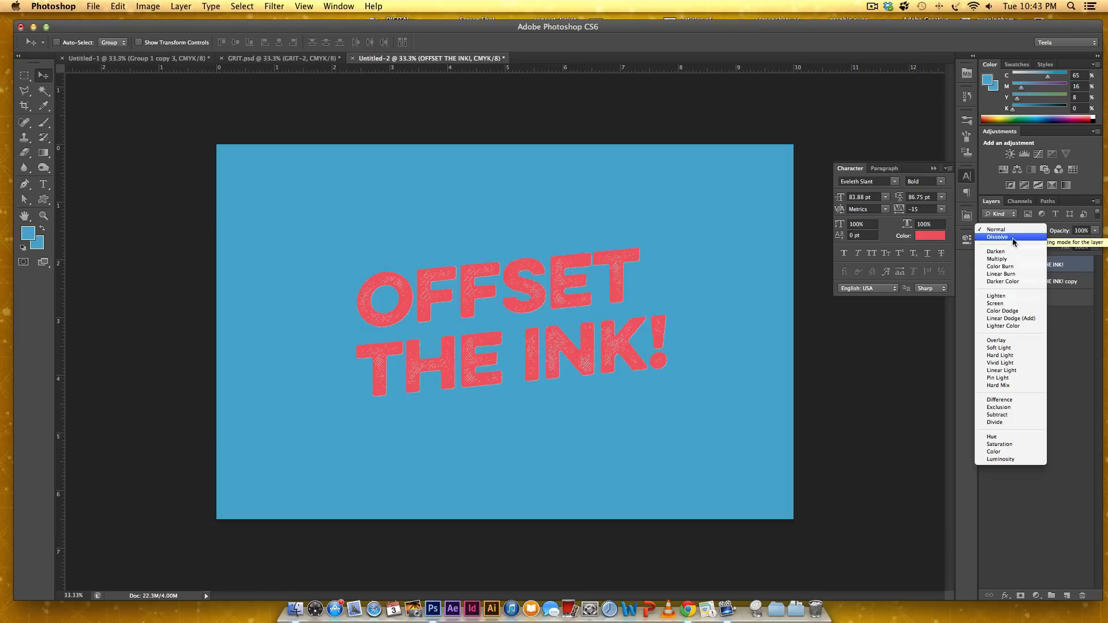
{"action": "left_click", "coordinate": [1001, 274]}
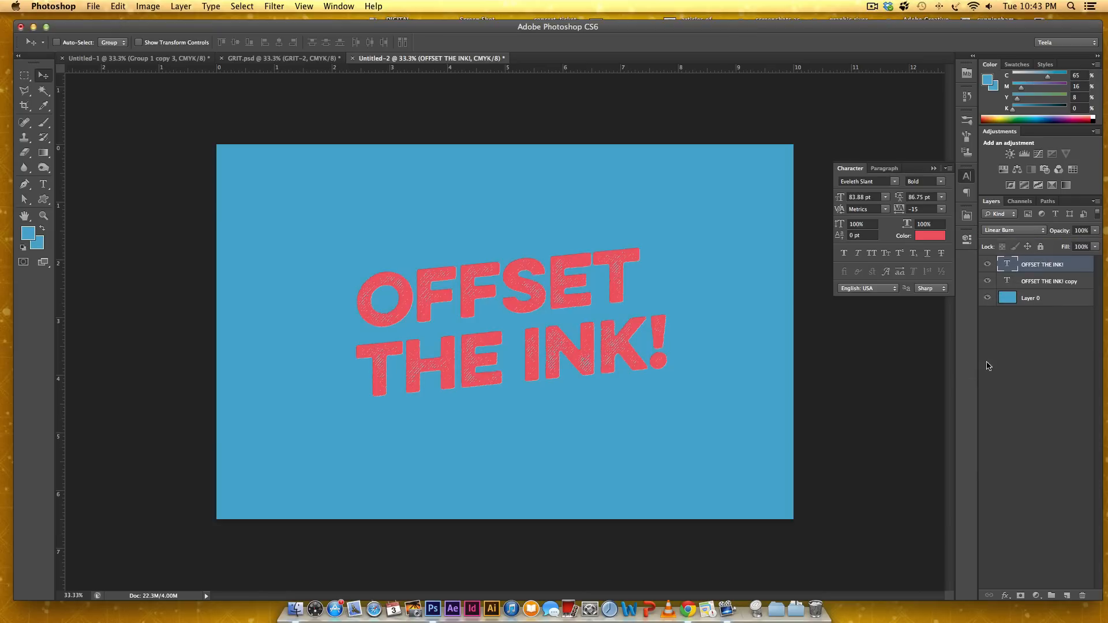
{"action": "mouse_move", "coordinate": [532, 278]}
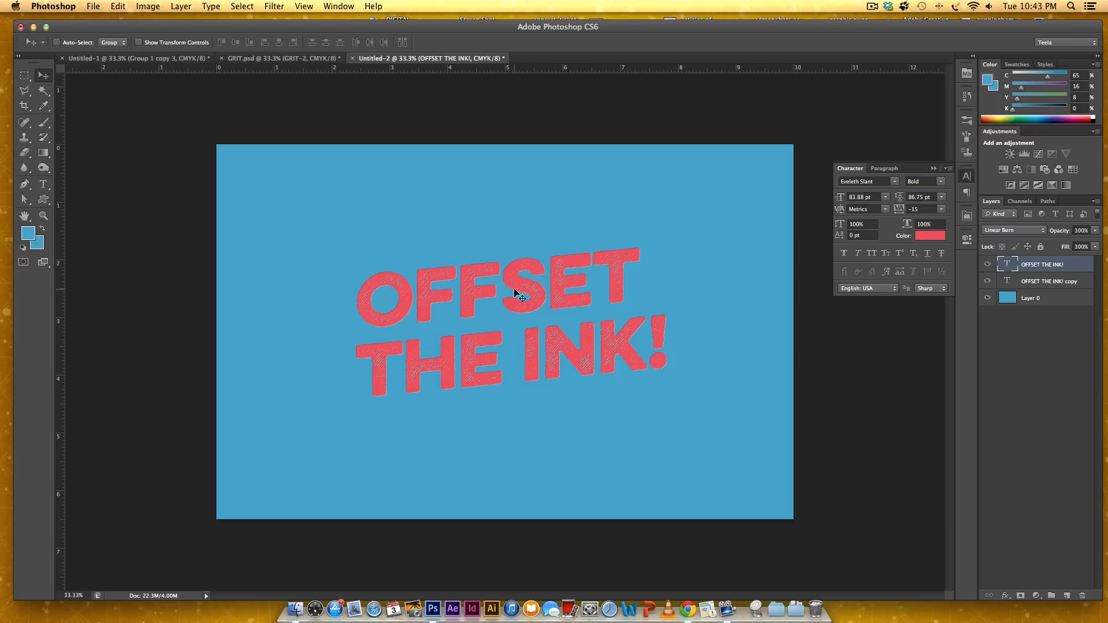
{"action": "mouse_move", "coordinate": [522, 276]}
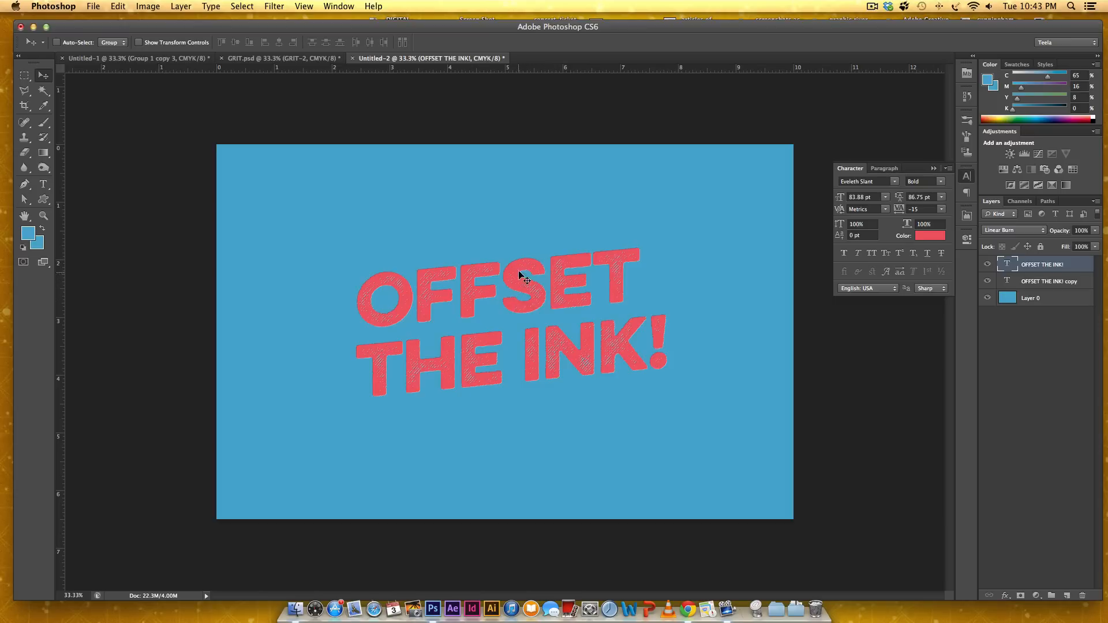
{"action": "mouse_move", "coordinate": [544, 271]}
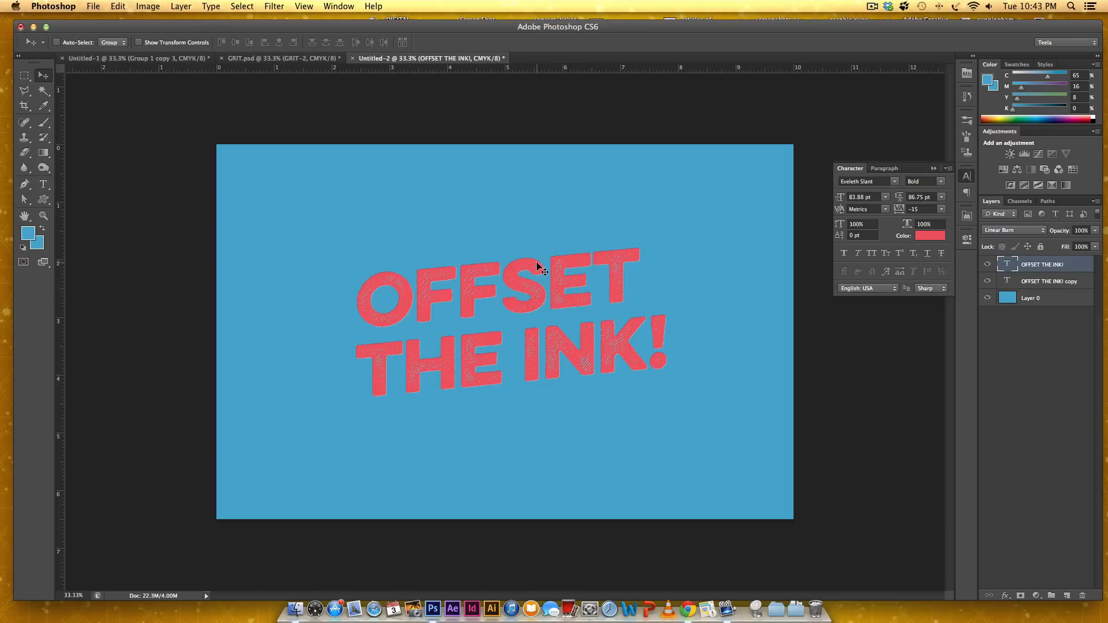
{"action": "mouse_move", "coordinate": [650, 302]}
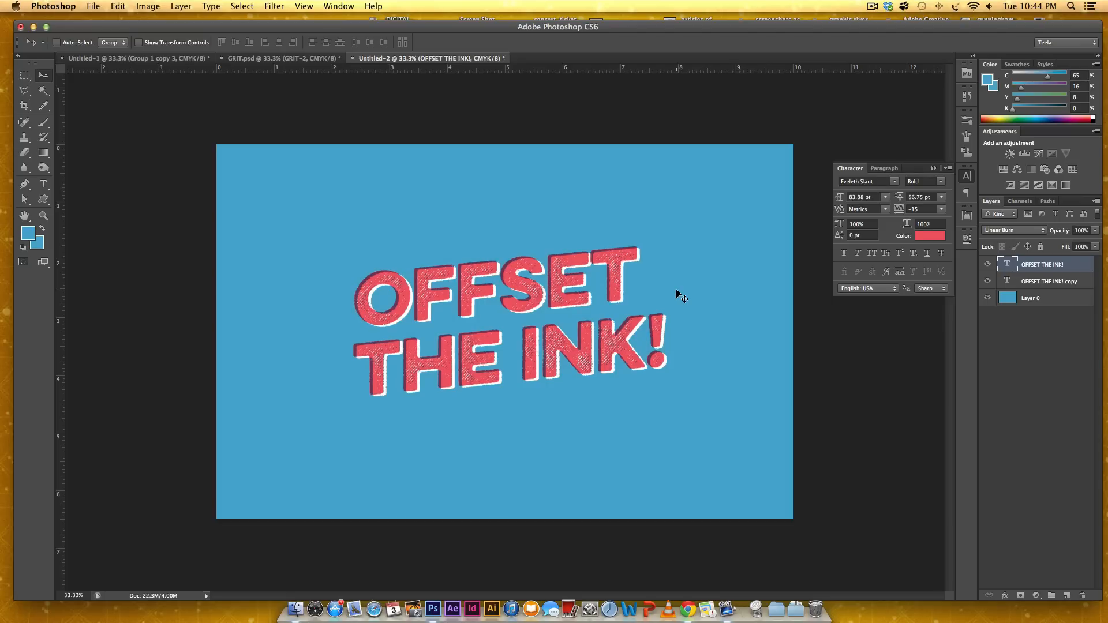
{"action": "mouse_move", "coordinate": [716, 267]}
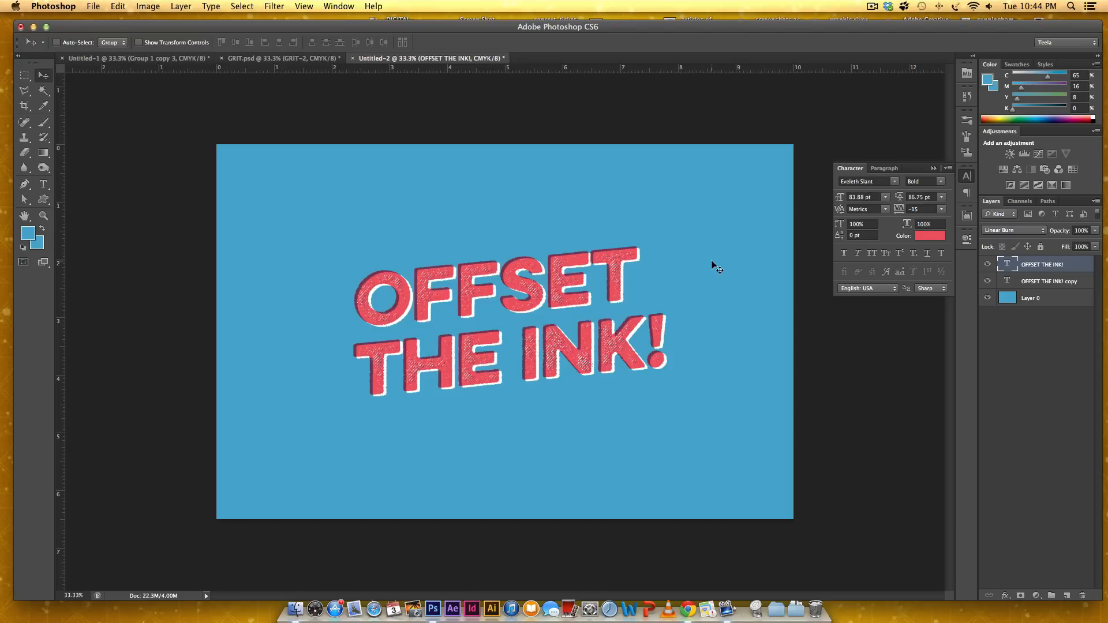
{"action": "left_click", "coordinate": [989, 281]}
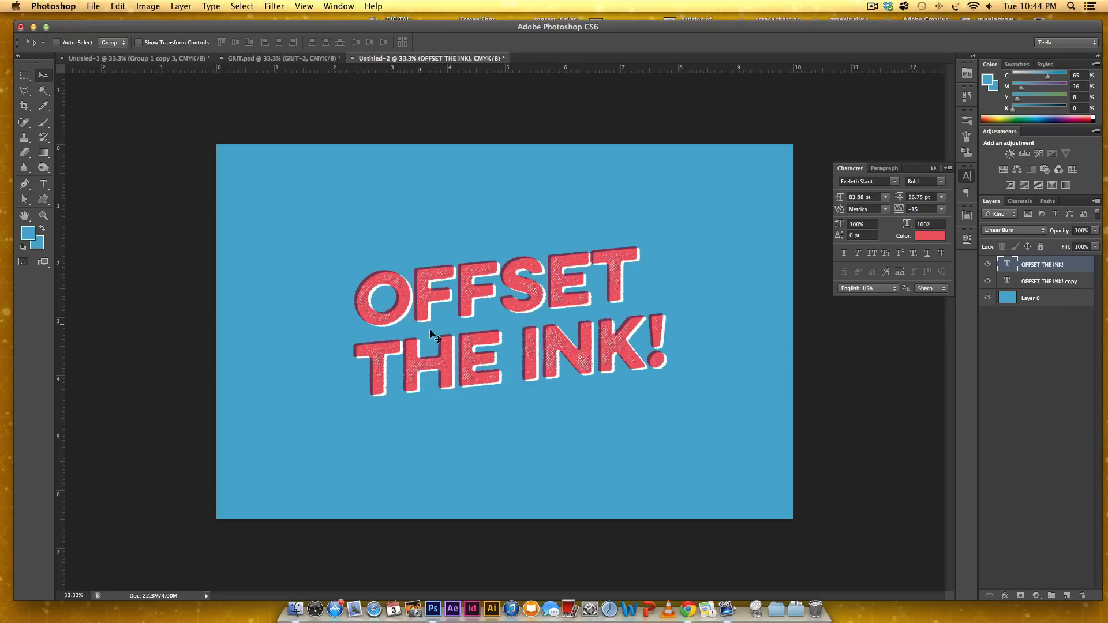
{"action": "mouse_move", "coordinate": [625, 350]}
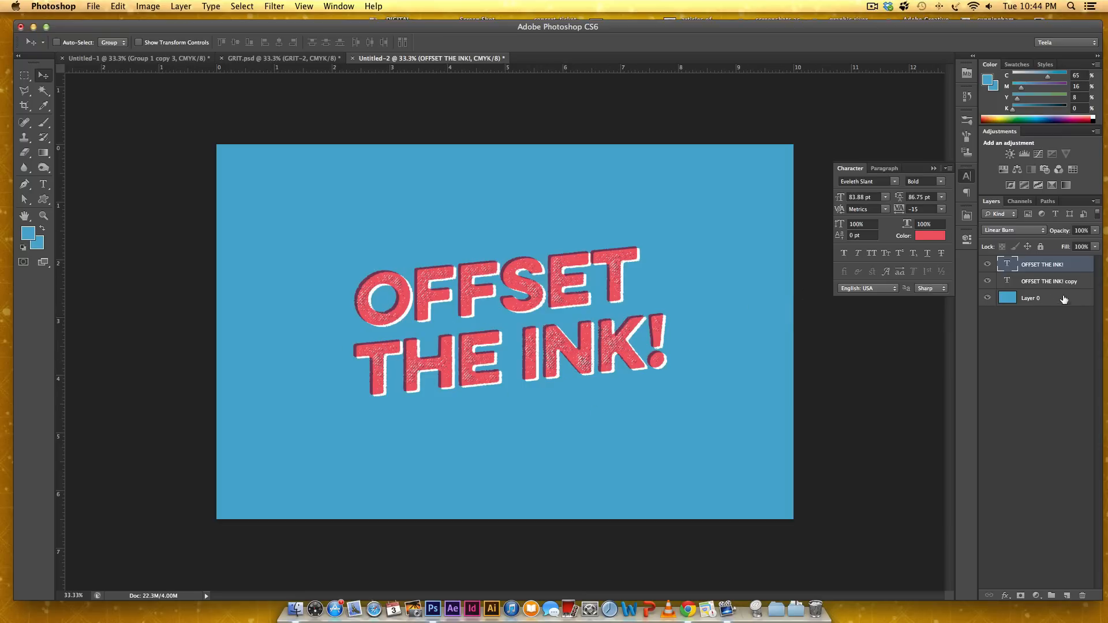
- Add a Pattern Overlay to the blue layer and choose the denser speckle pattern at 150% scale
{"action": "double_click", "coordinate": [1031, 297]}
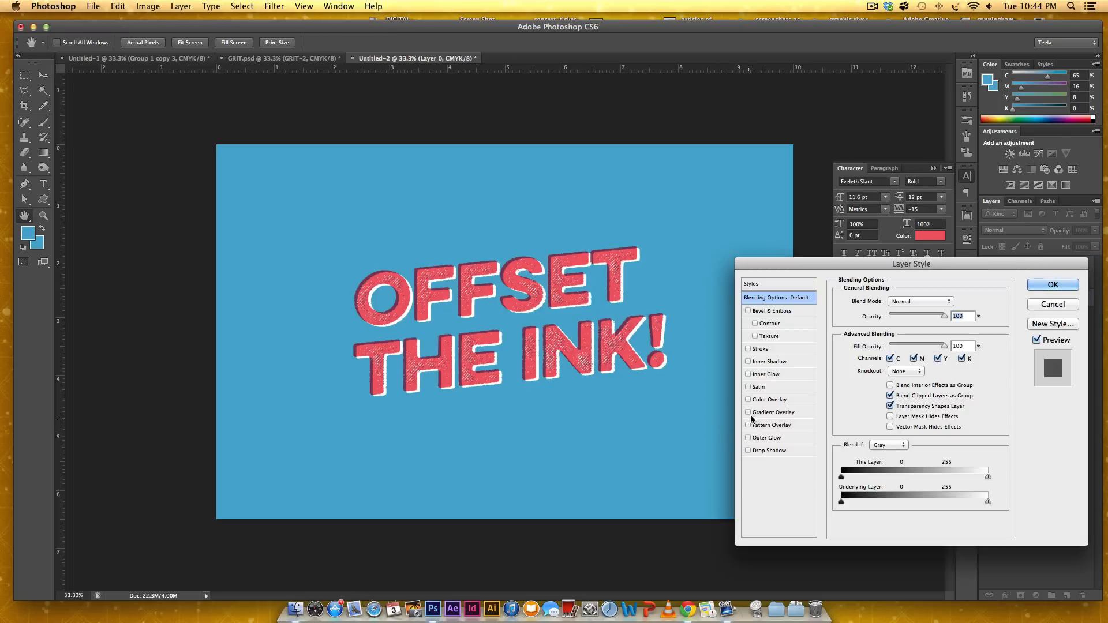
{"action": "left_click", "coordinate": [771, 425]}
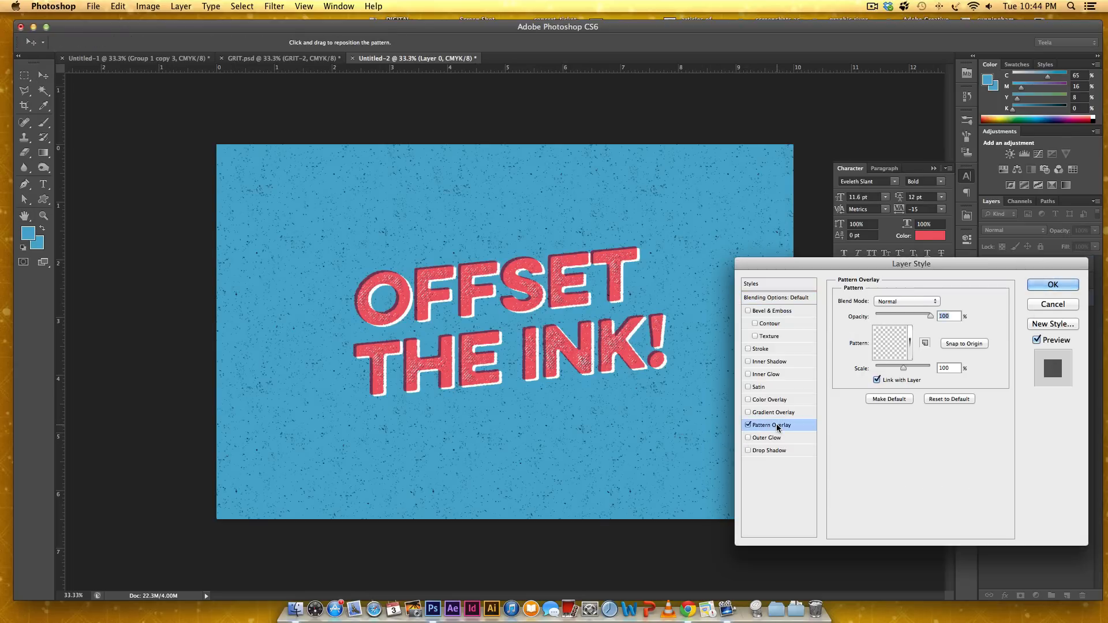
{"action": "mouse_move", "coordinate": [278, 260]}
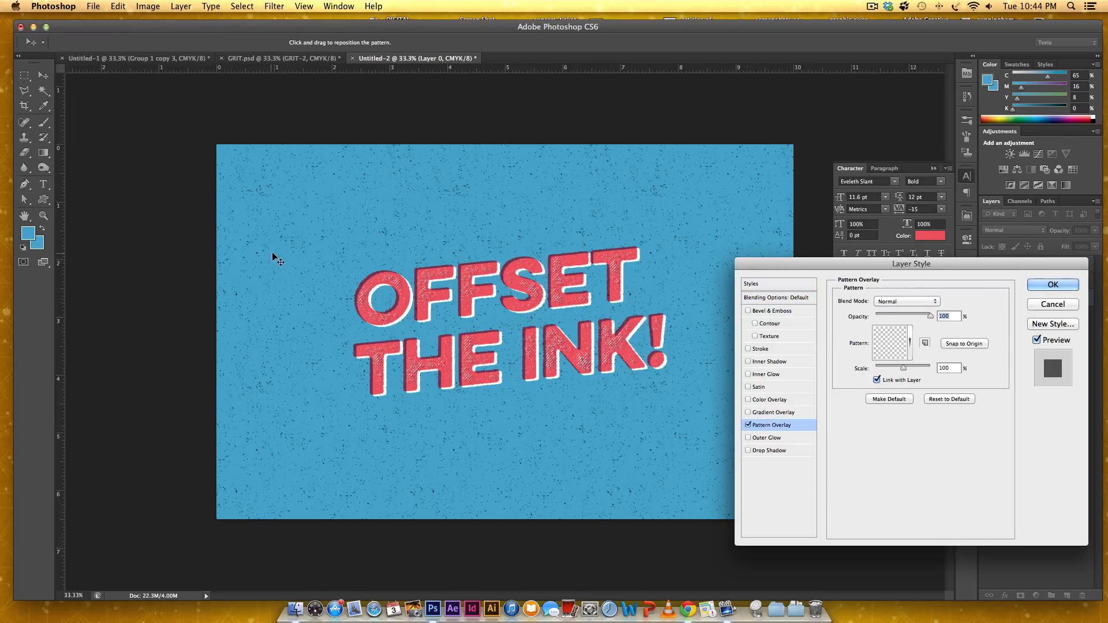
{"action": "mouse_move", "coordinate": [811, 320]}
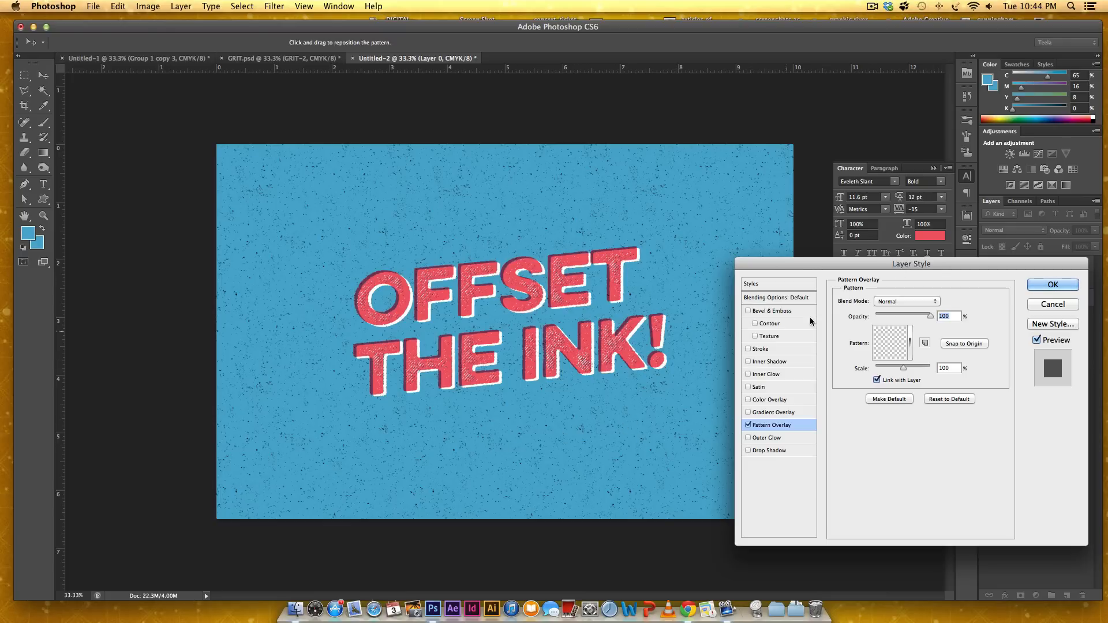
{"action": "left_click", "coordinate": [925, 343]}
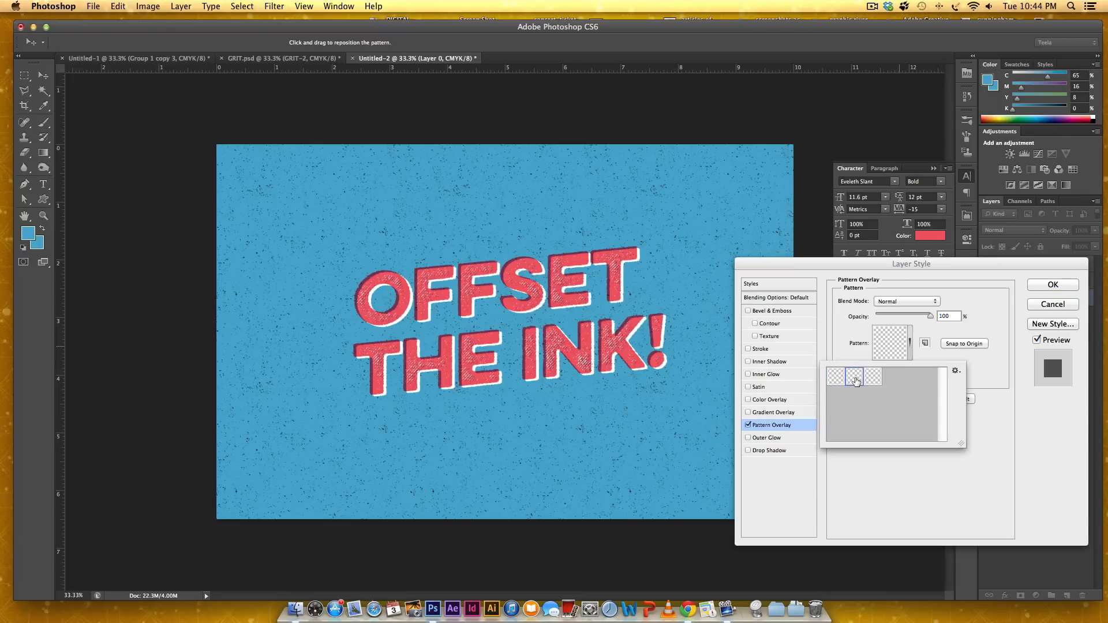
{"action": "left_click", "coordinate": [855, 376]}
{"action": "type", "text": "150"}
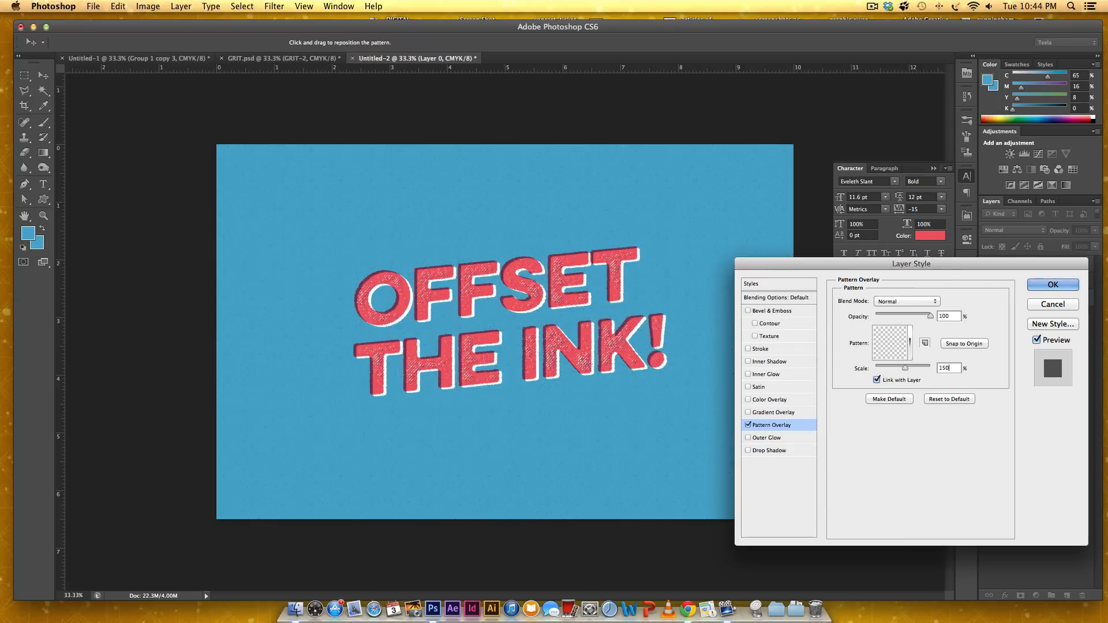
{"action": "left_click", "coordinate": [911, 344]}
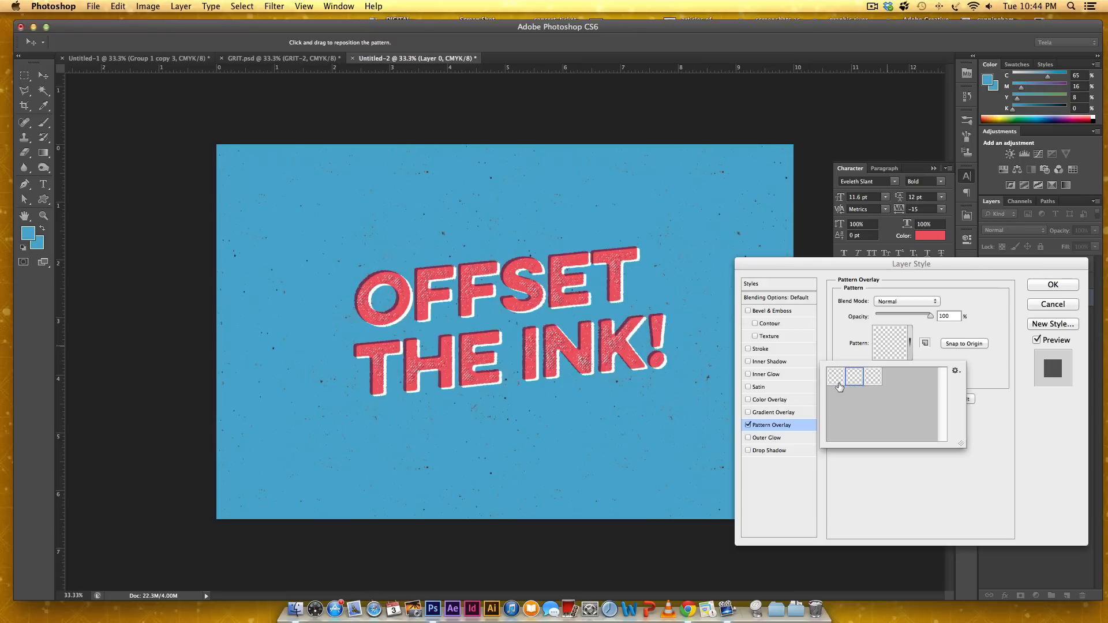
{"action": "left_click", "coordinate": [838, 376]}
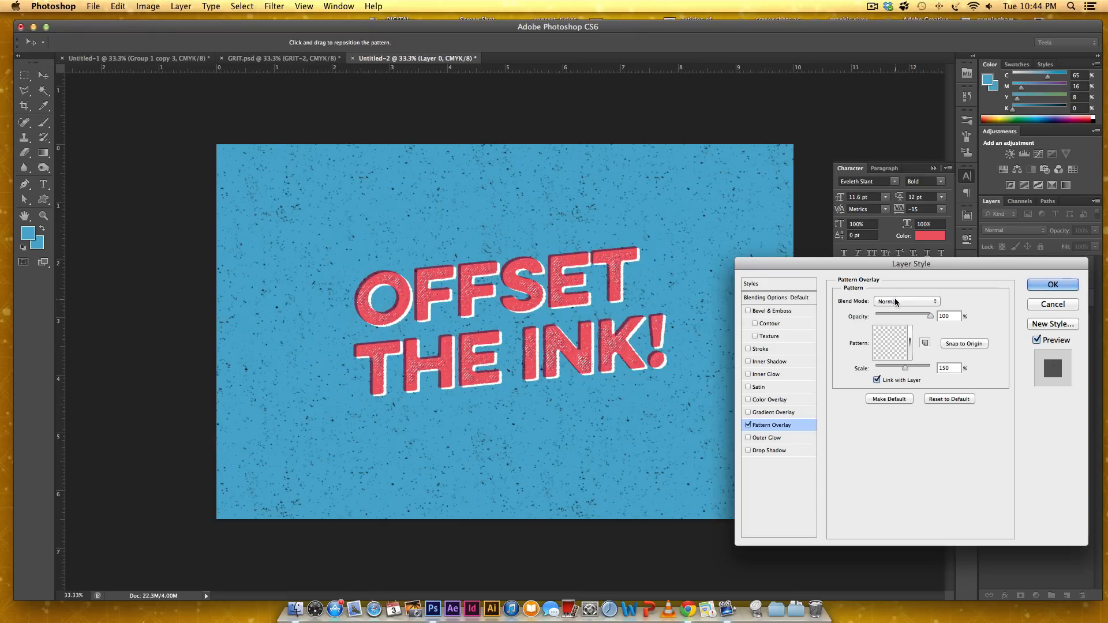
- Blend the speckle overlay in Color Burn and apply the layer style
{"action": "left_click", "coordinate": [908, 301]}
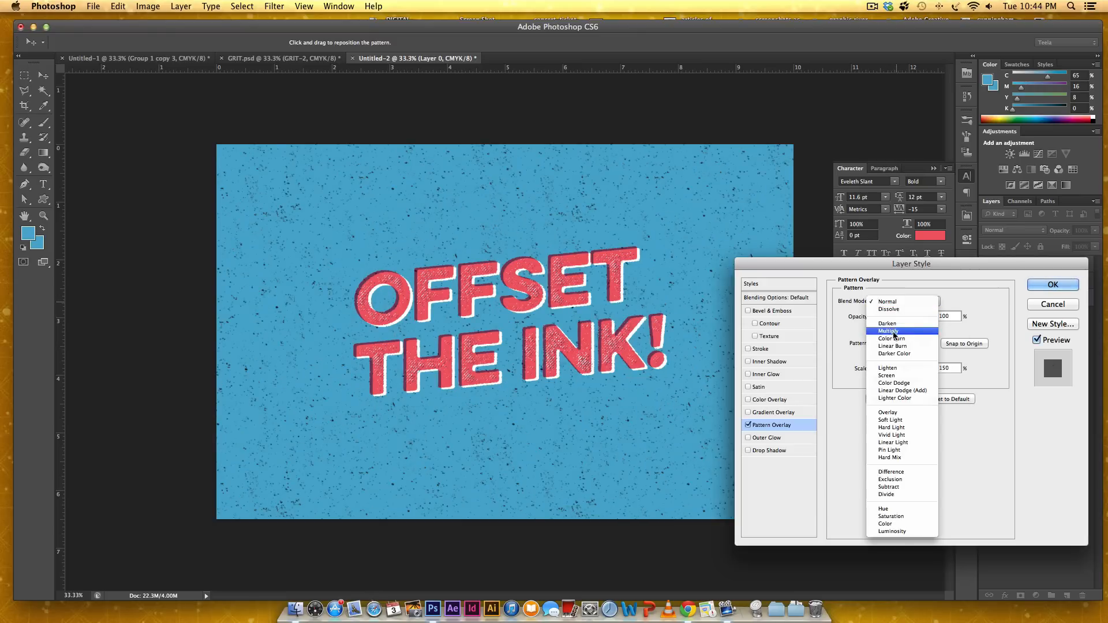
{"action": "left_click", "coordinate": [892, 338]}
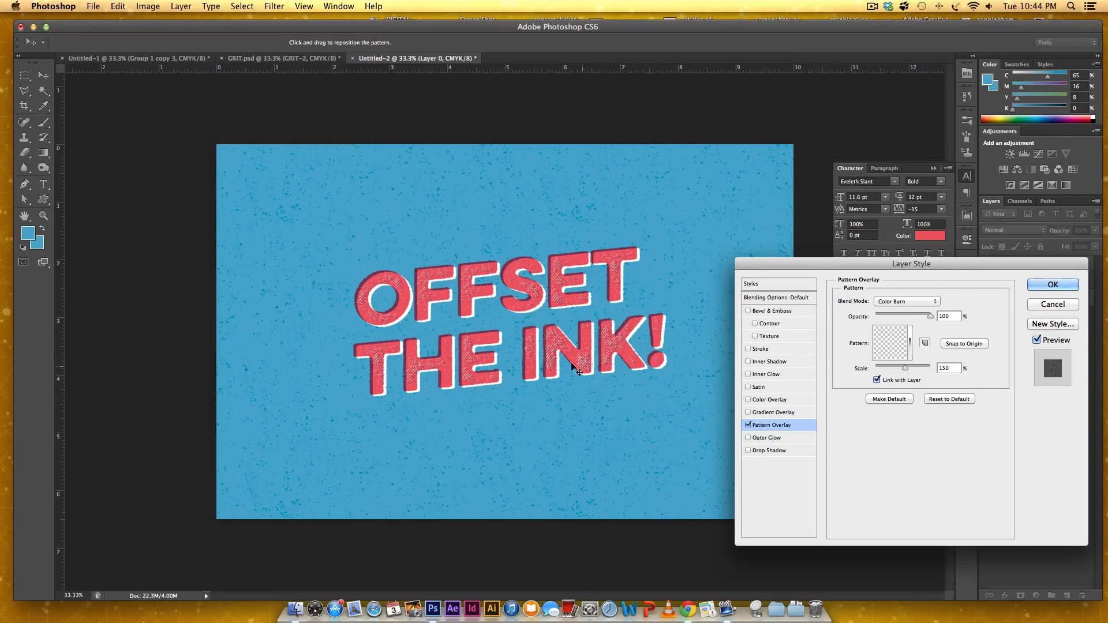
{"action": "mouse_move", "coordinate": [1043, 276]}
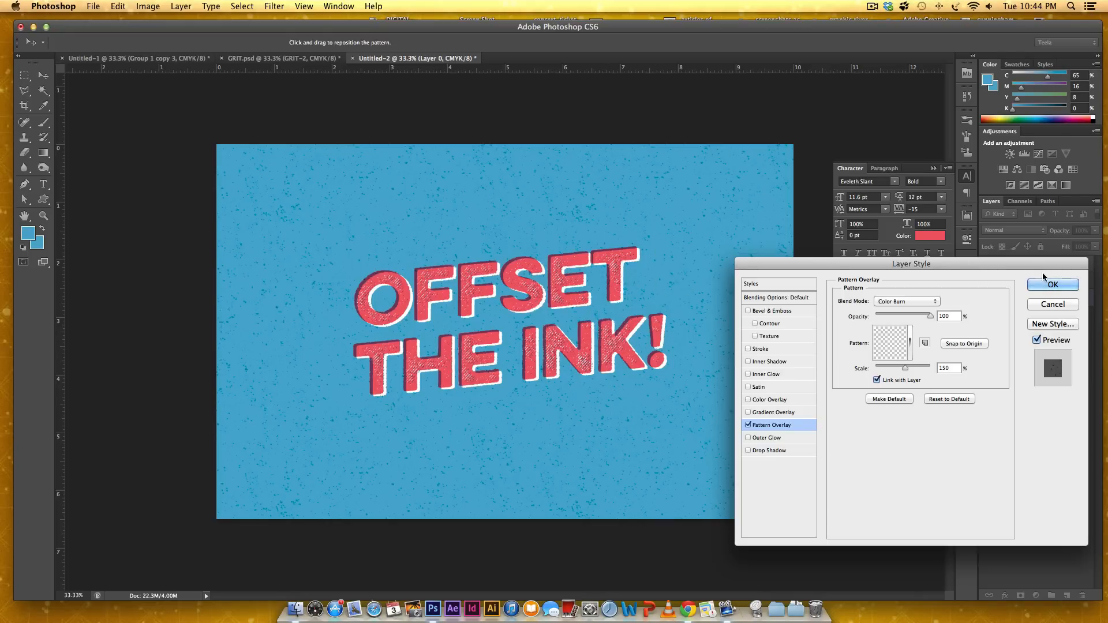
{"action": "left_click", "coordinate": [1053, 284]}
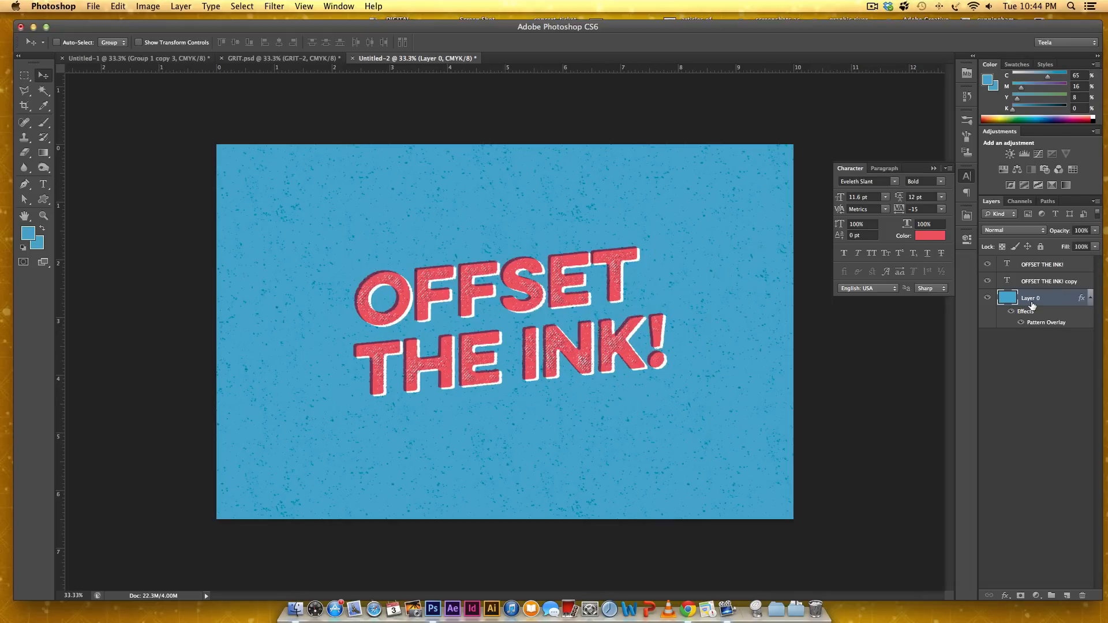
{"action": "mouse_move", "coordinate": [1031, 298]}
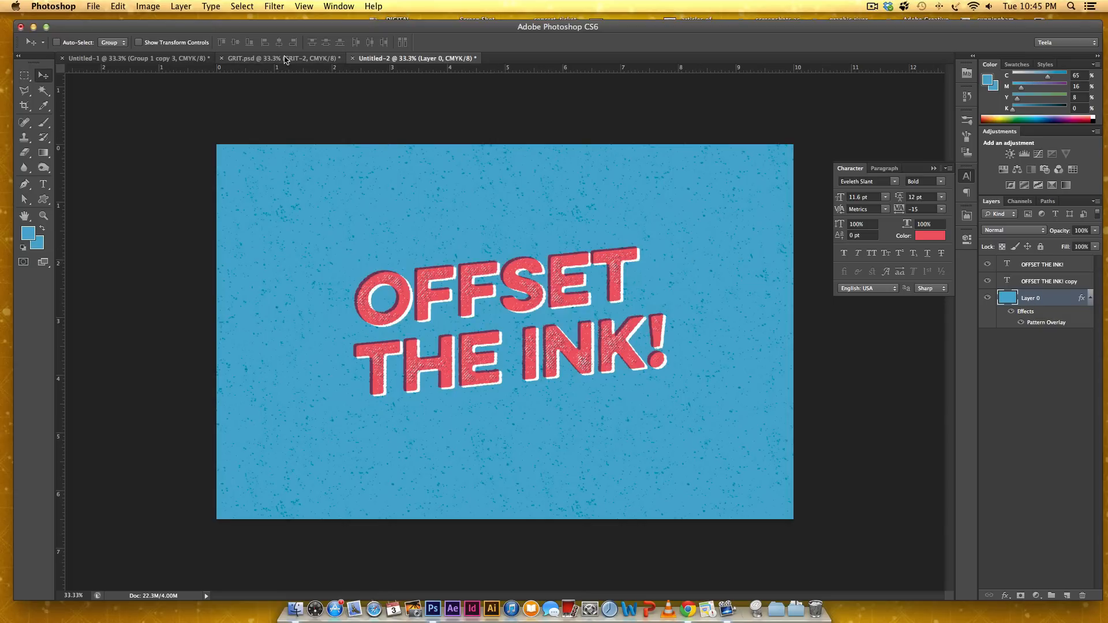
- In GRIT.psd preview GRIT-2 and GRIT-3, keep GRIT-2 visible, and return to the poster document
{"action": "left_click", "coordinate": [279, 58]}
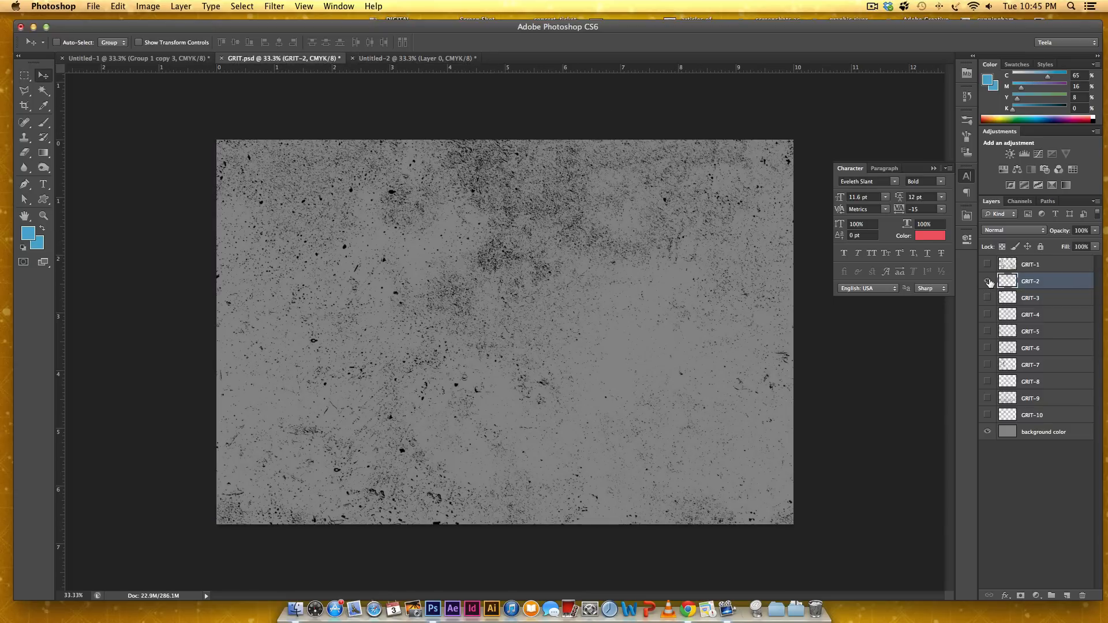
{"action": "left_click", "coordinate": [988, 282]}
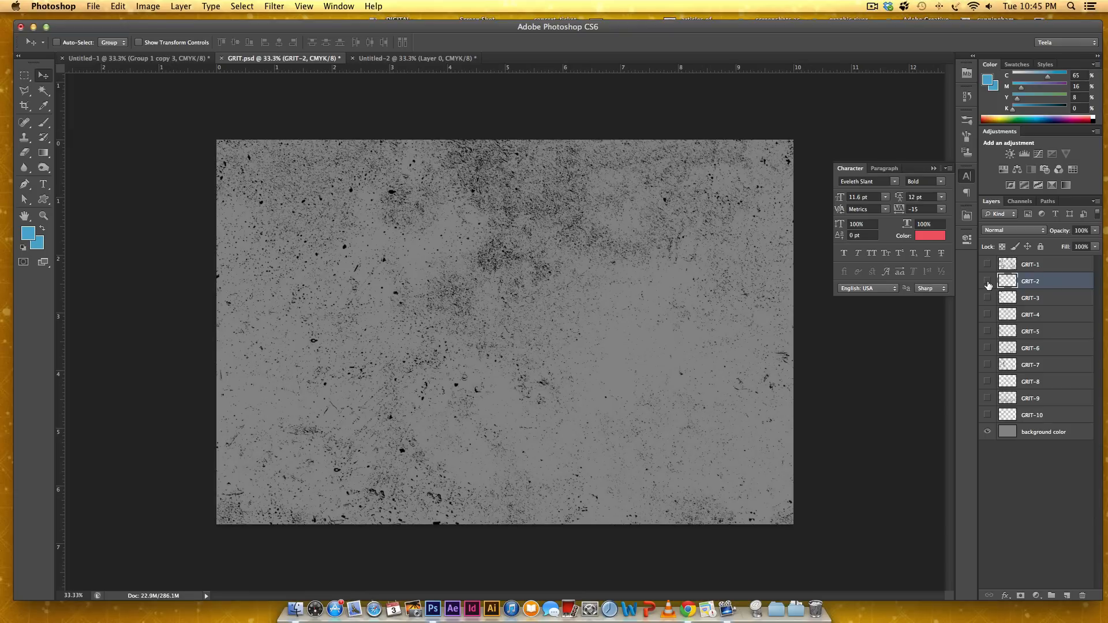
{"action": "left_click", "coordinate": [988, 281]}
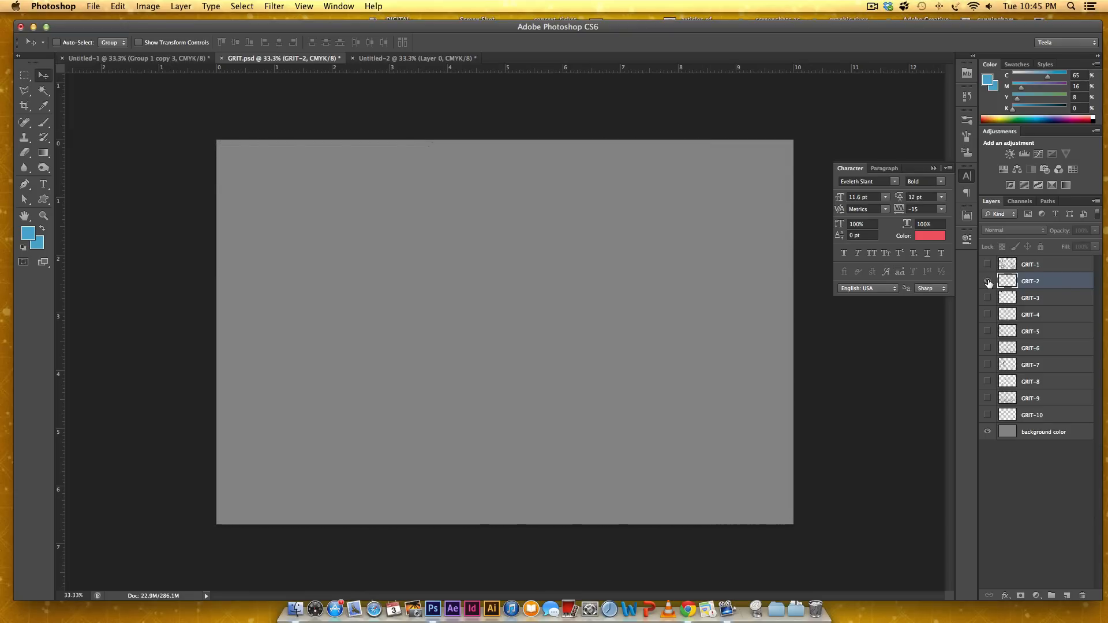
{"action": "left_click", "coordinate": [987, 280]}
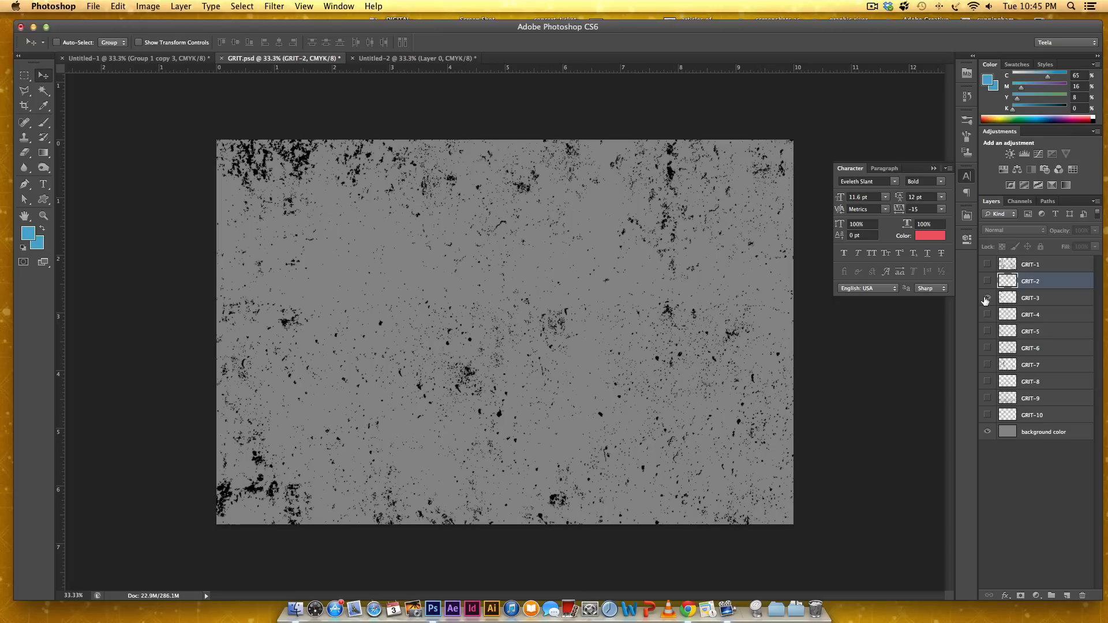
{"action": "left_click", "coordinate": [987, 281]}
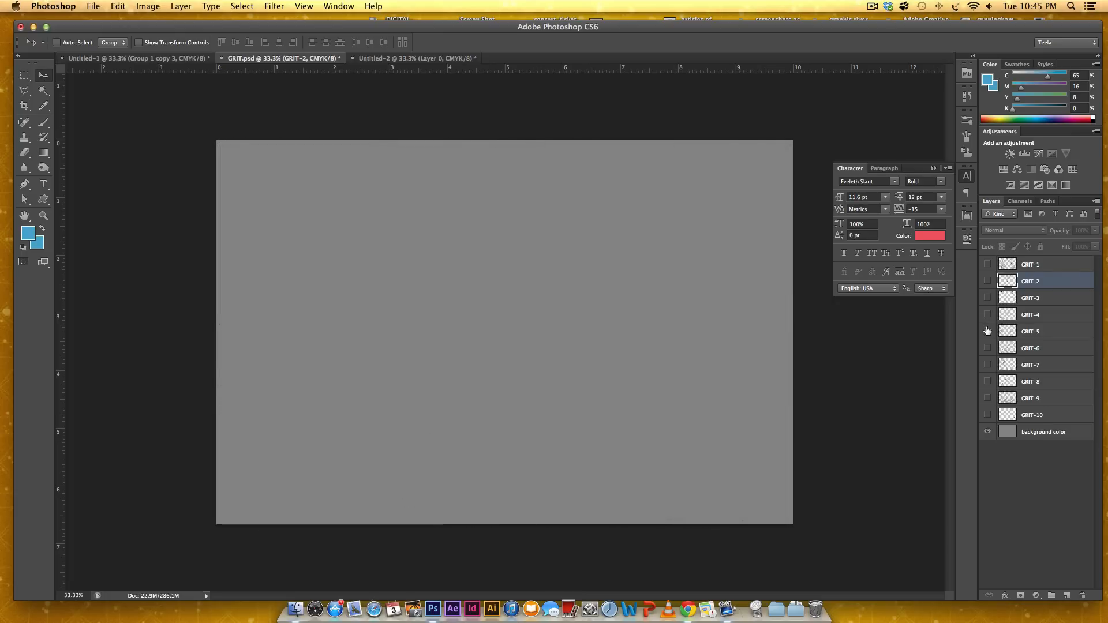
{"action": "left_click", "coordinate": [989, 281]}
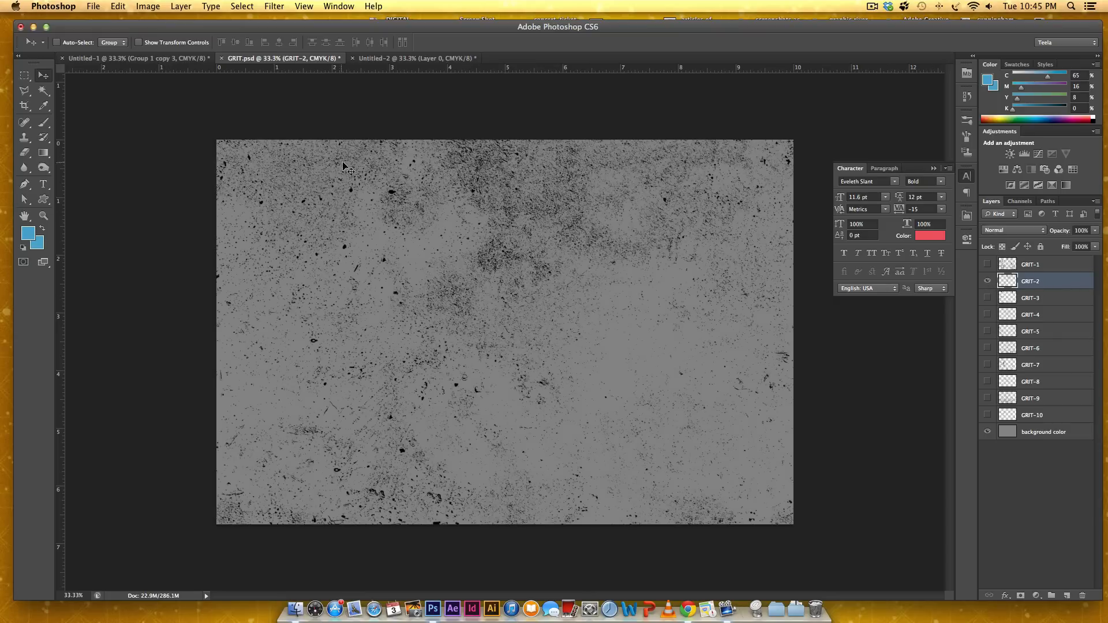
{"action": "left_click", "coordinate": [416, 57]}
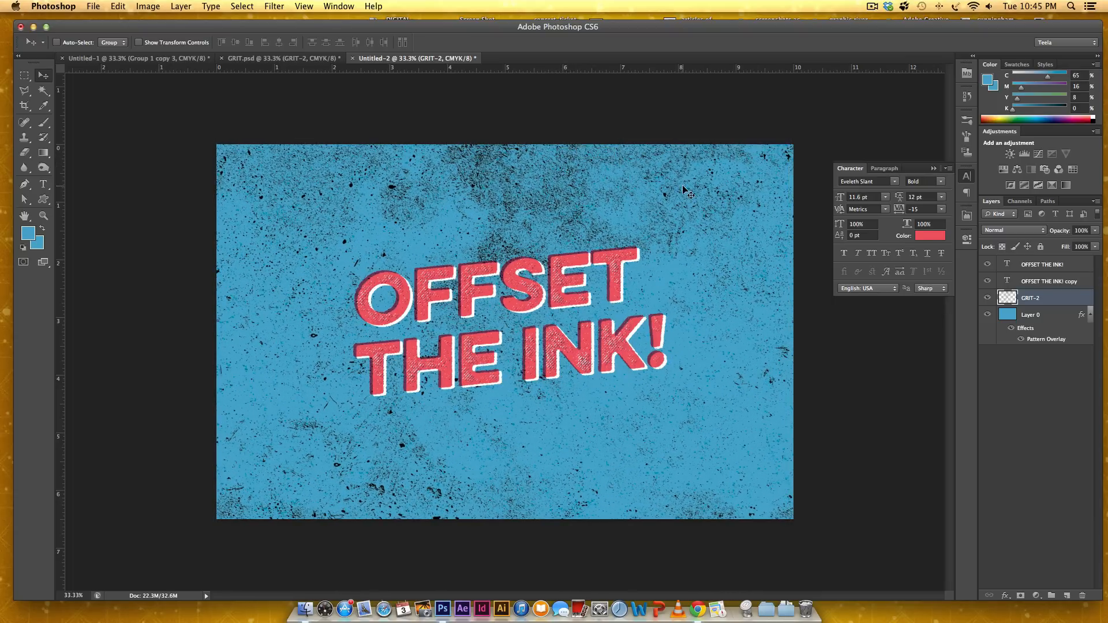
- Try Linear Burn on the GRIT-2 layer, then settle on Overlay blending
{"action": "left_click", "coordinate": [1013, 230]}
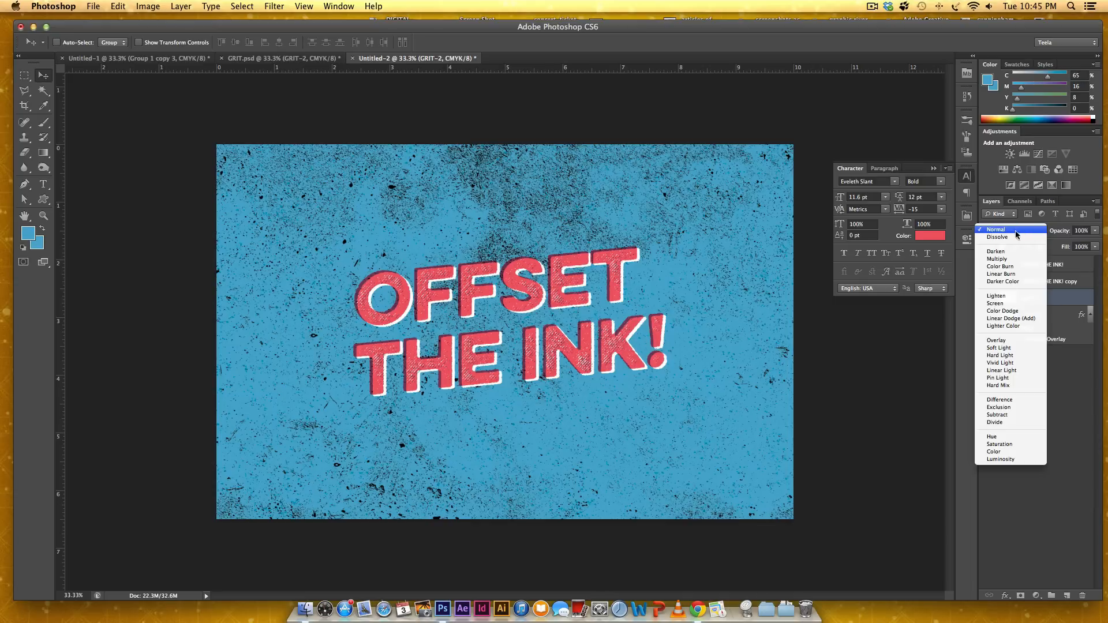
{"action": "mouse_move", "coordinate": [997, 259]}
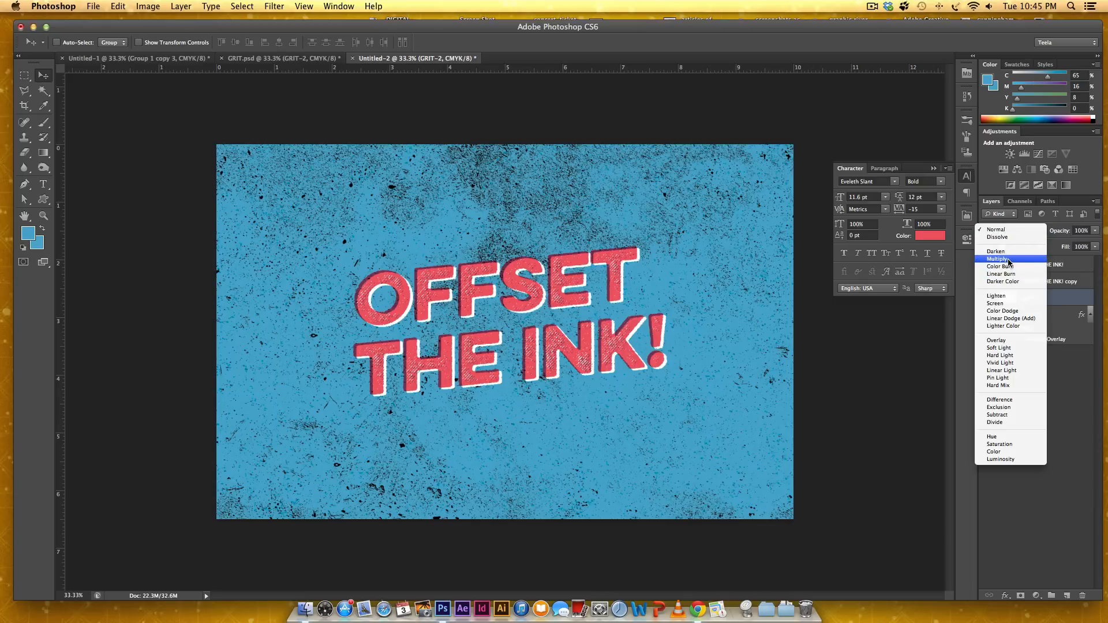
{"action": "left_click", "coordinate": [998, 258]}
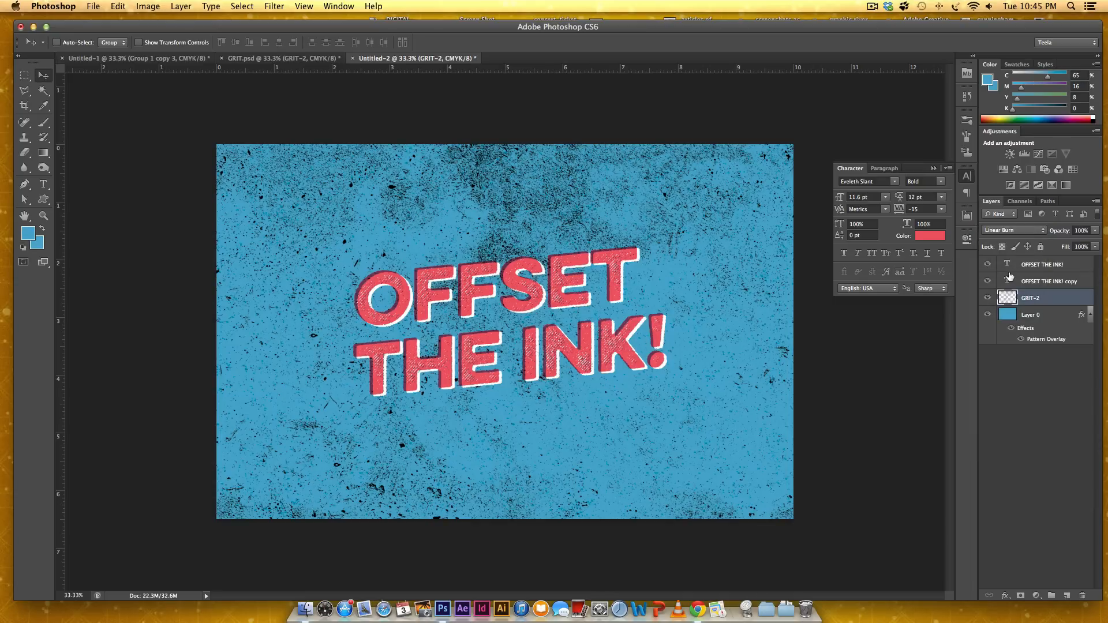
{"action": "left_click", "coordinate": [1013, 230]}
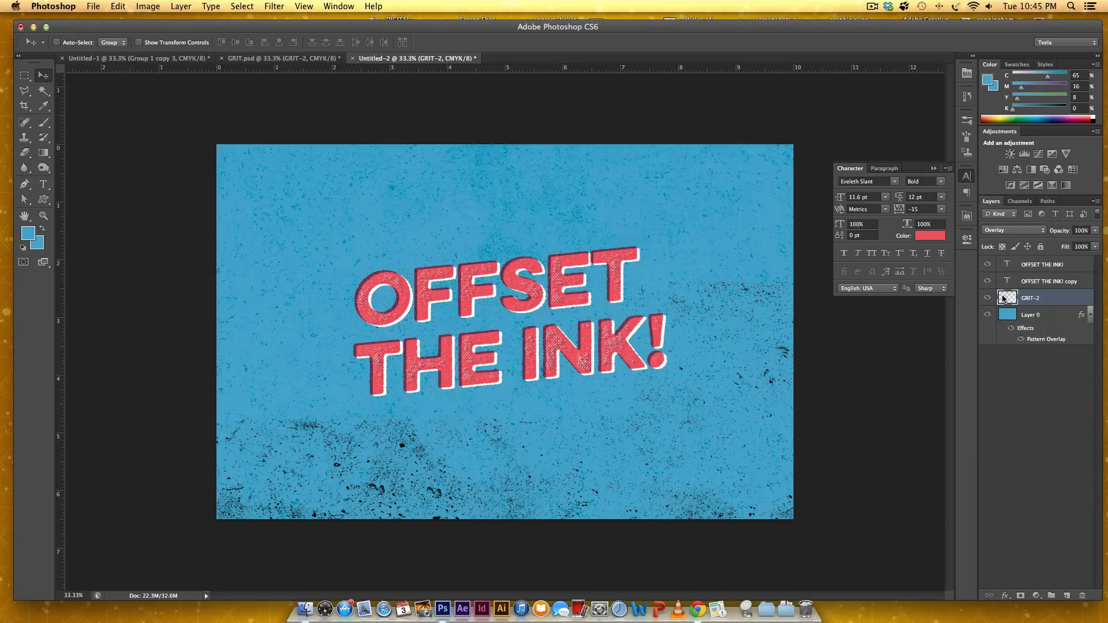
- Duplicate GRIT-2 with Cmd+J, adding a GRIT-2 copy layer in Overlay
{"action": "left_click", "coordinate": [988, 297]}
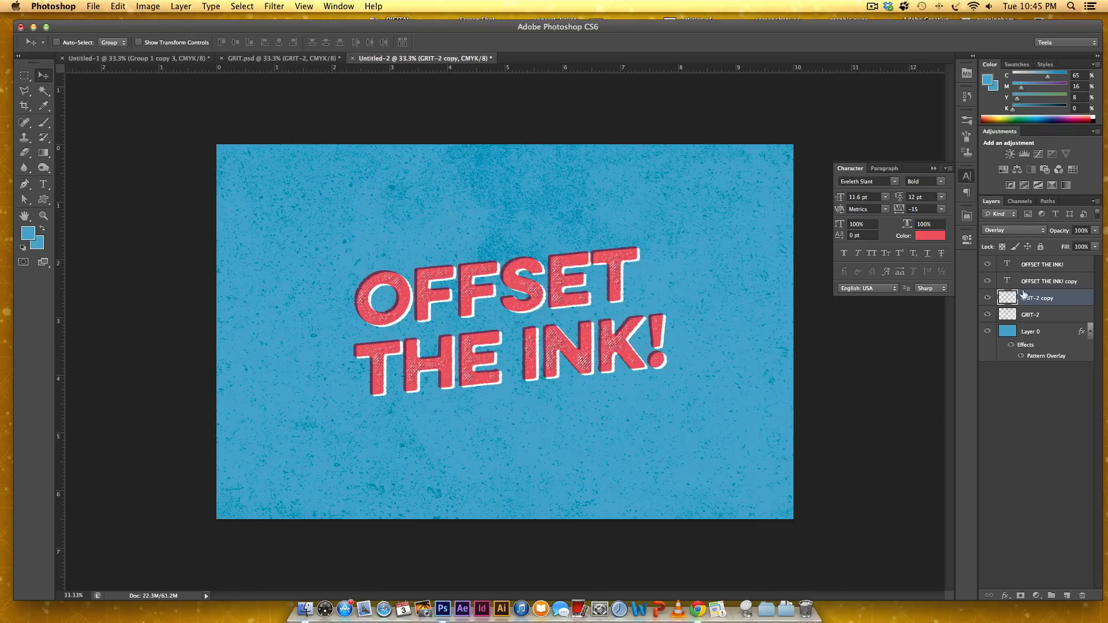
{"action": "left_click", "coordinate": [1037, 298]}
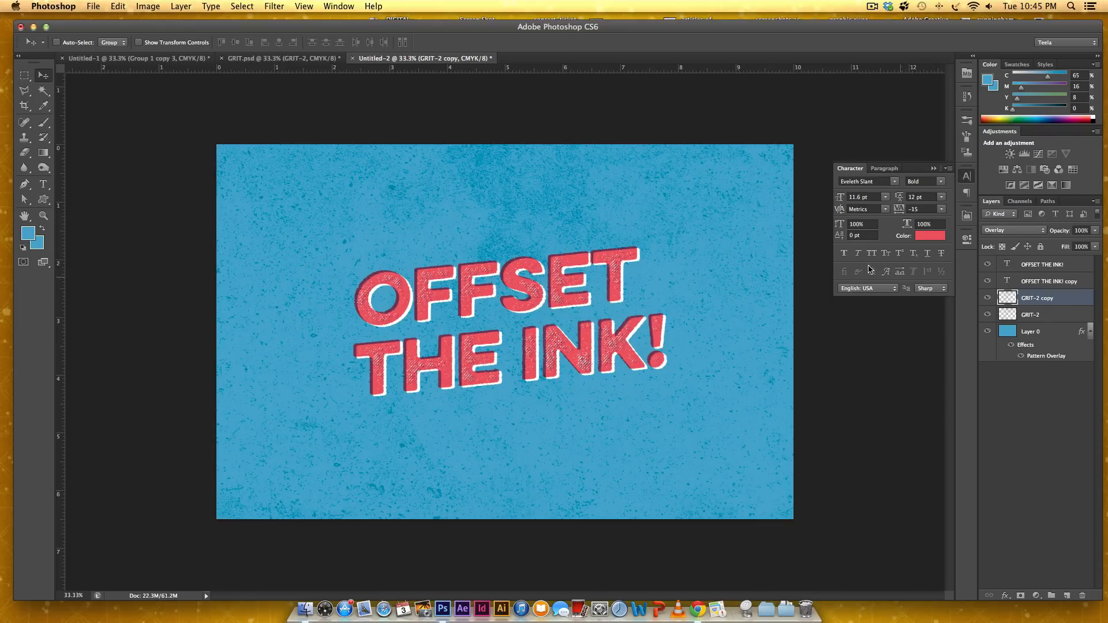
{"action": "mouse_move", "coordinate": [619, 200]}
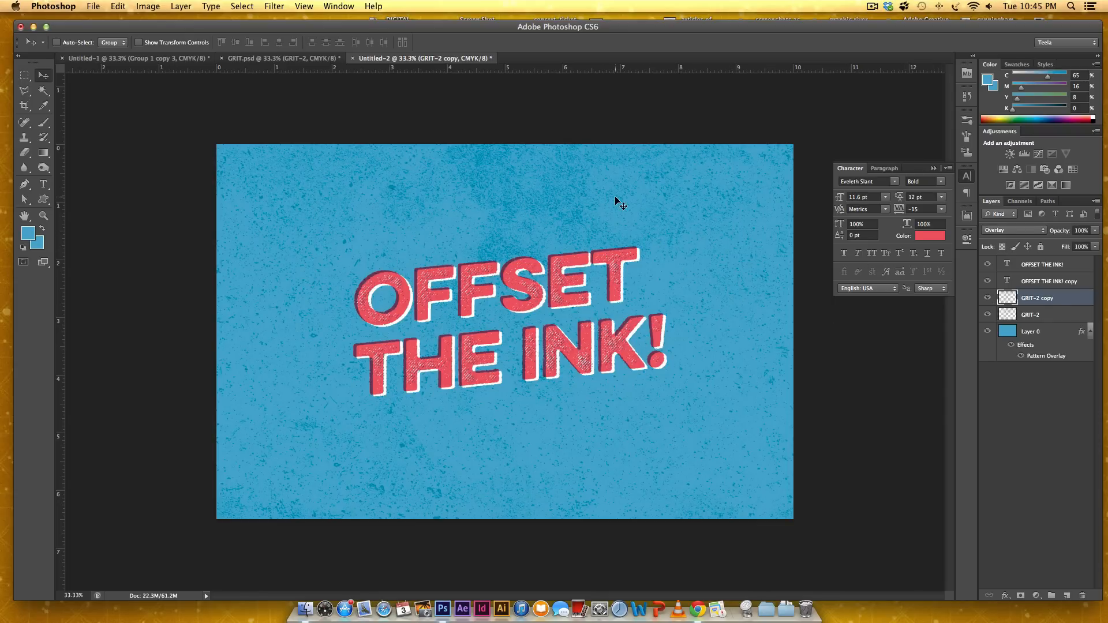
{"action": "mouse_move", "coordinate": [713, 290]}
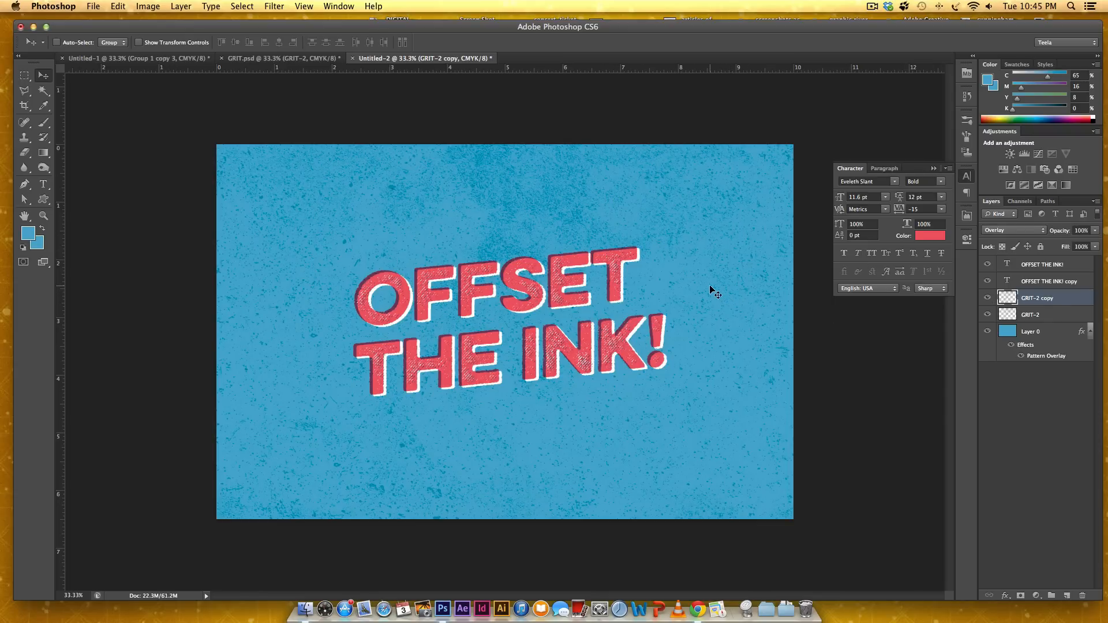